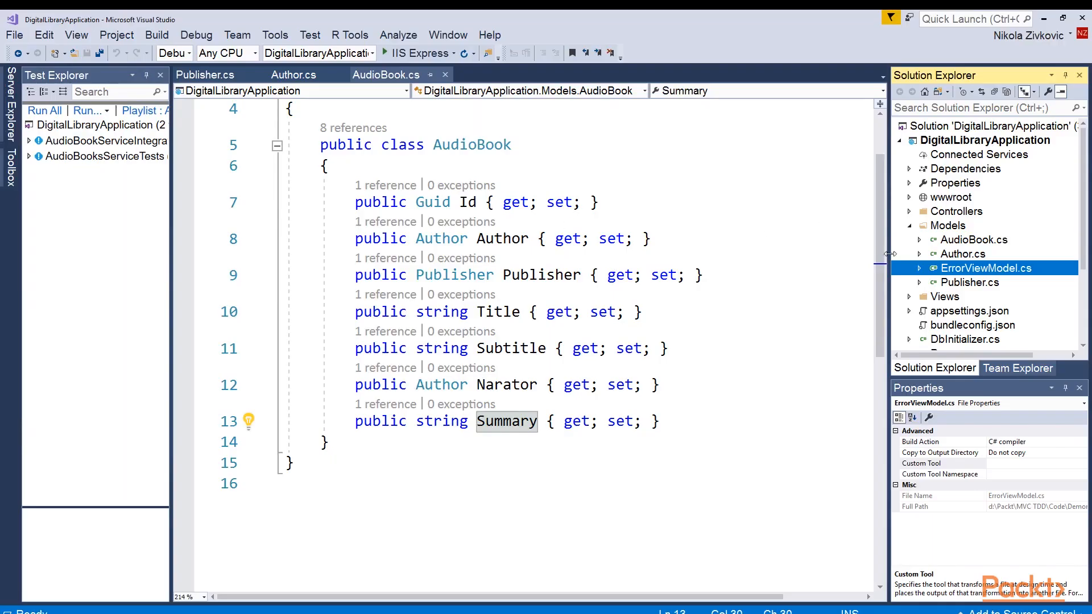
Review the Publisher and Author model classes, noting Author's FirstName and IsNarator properties
click(947, 225)
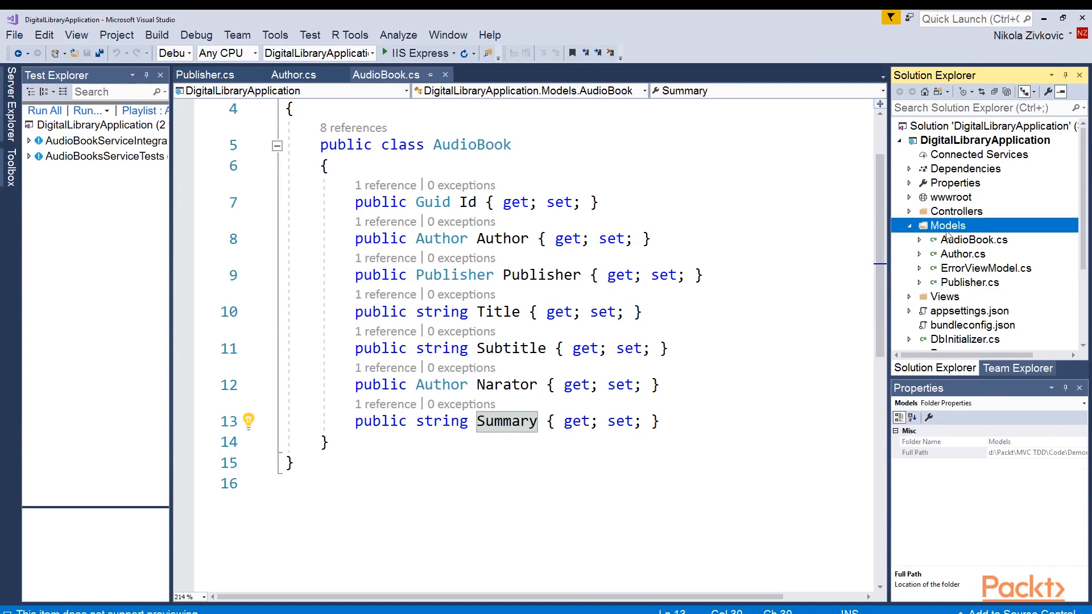
mouse_move(957, 246)
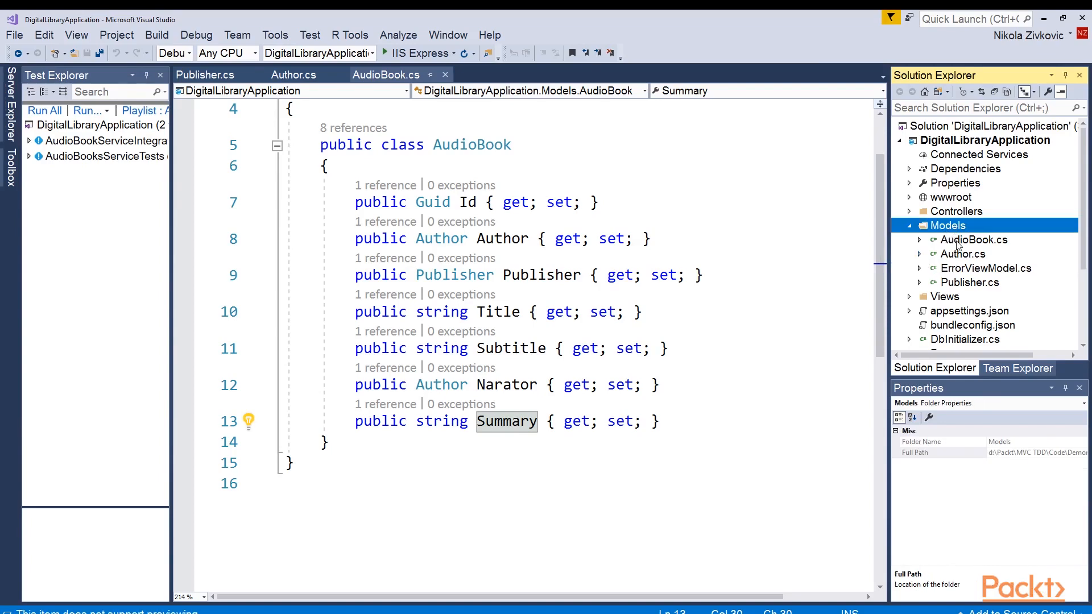
click(975, 240)
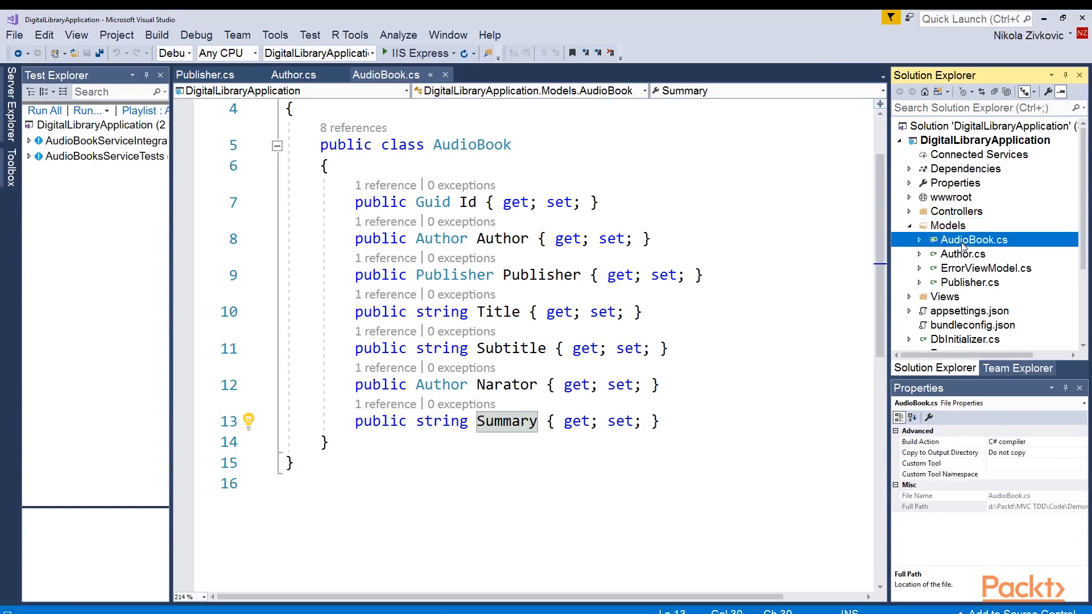
click(969, 282)
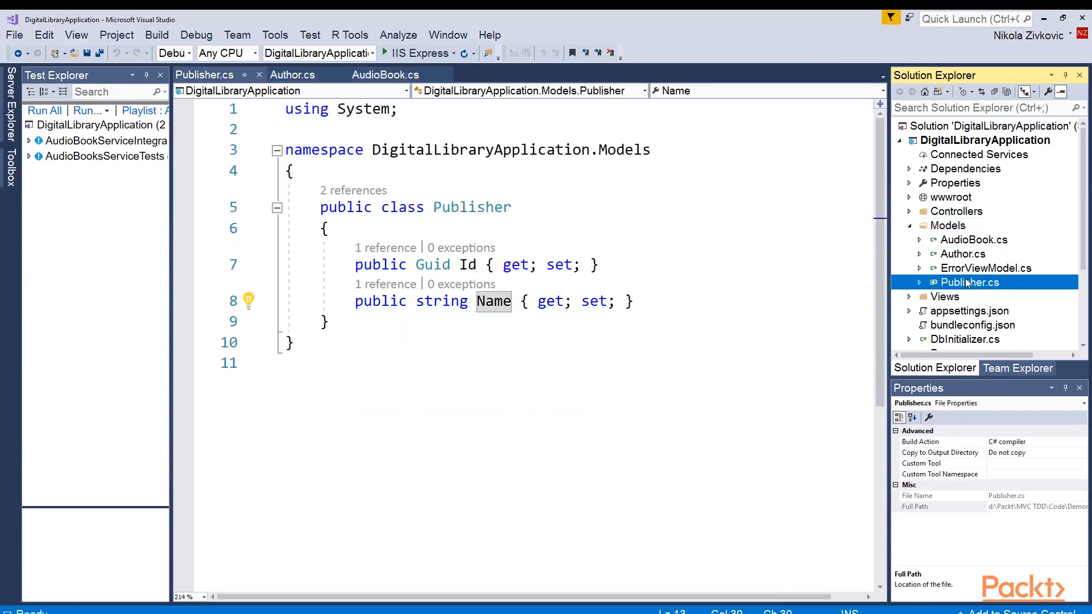
mouse_move(433, 184)
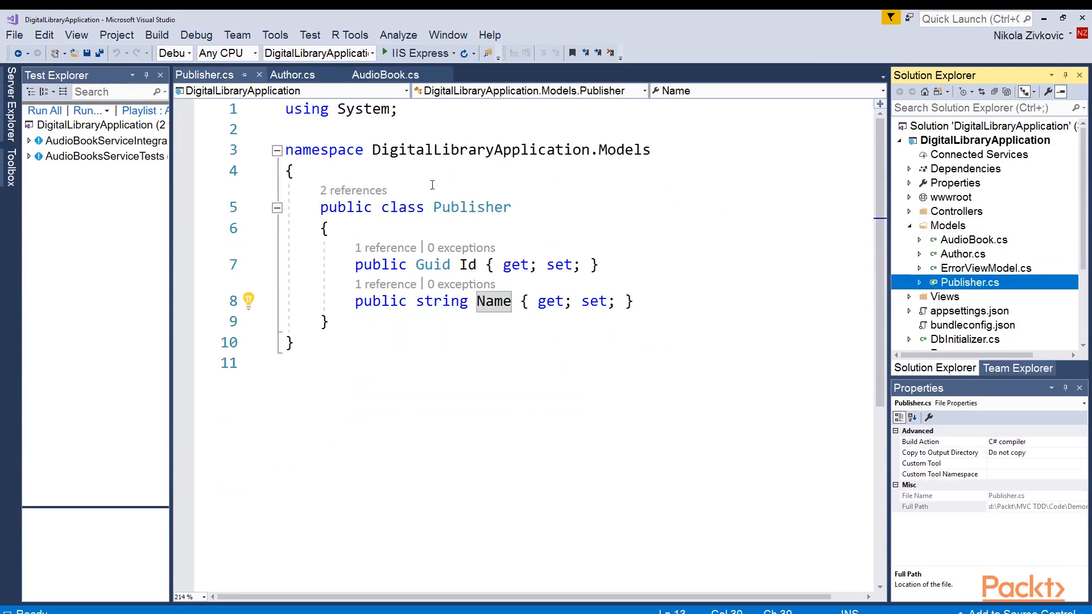
mouse_move(467, 265)
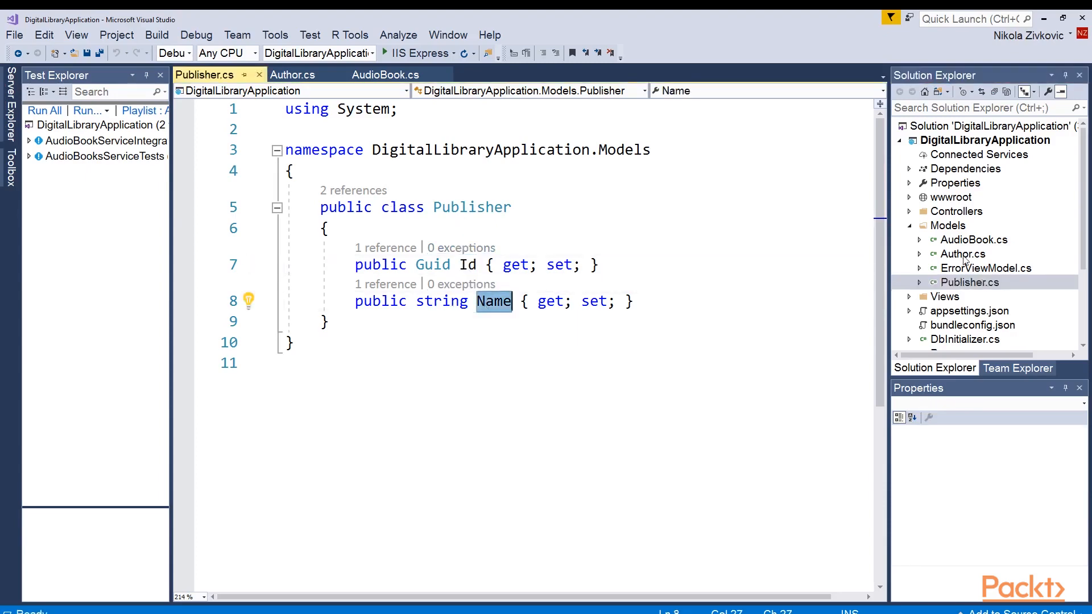
click(292, 75)
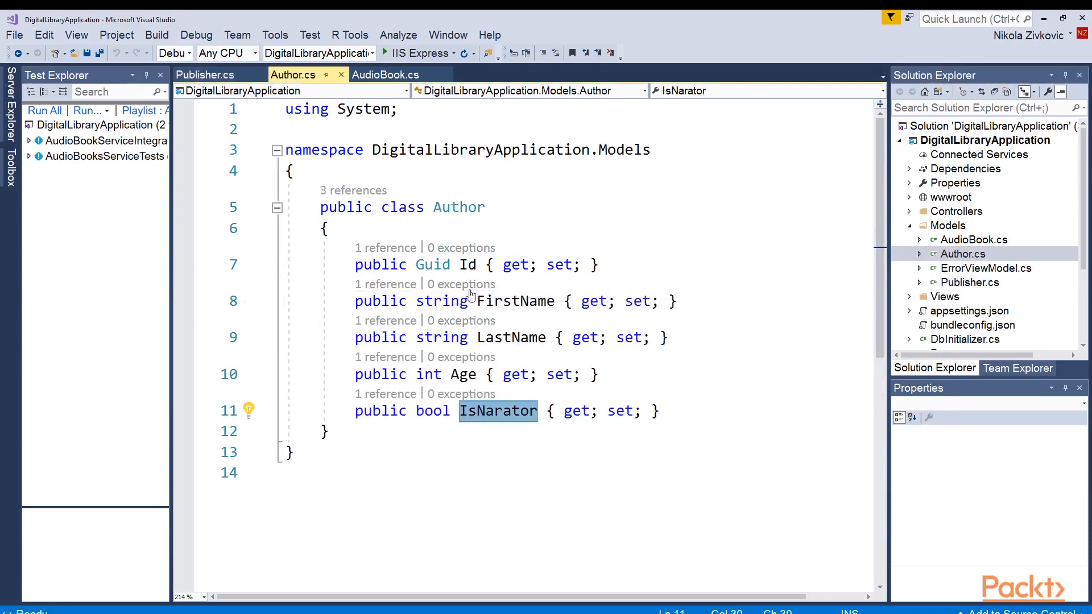
double_click(515, 300)
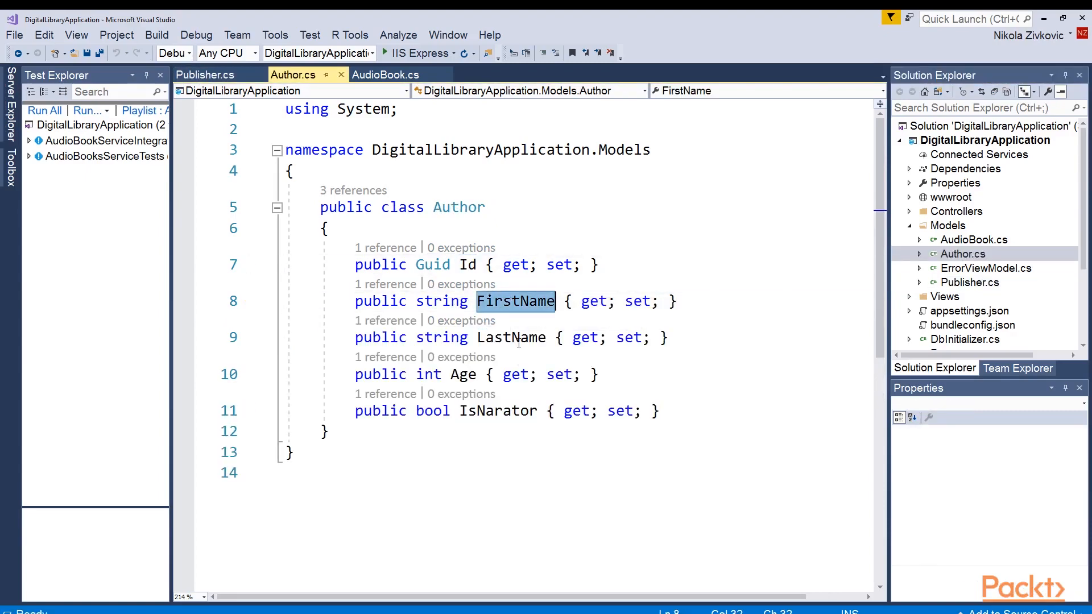
click(483, 411)
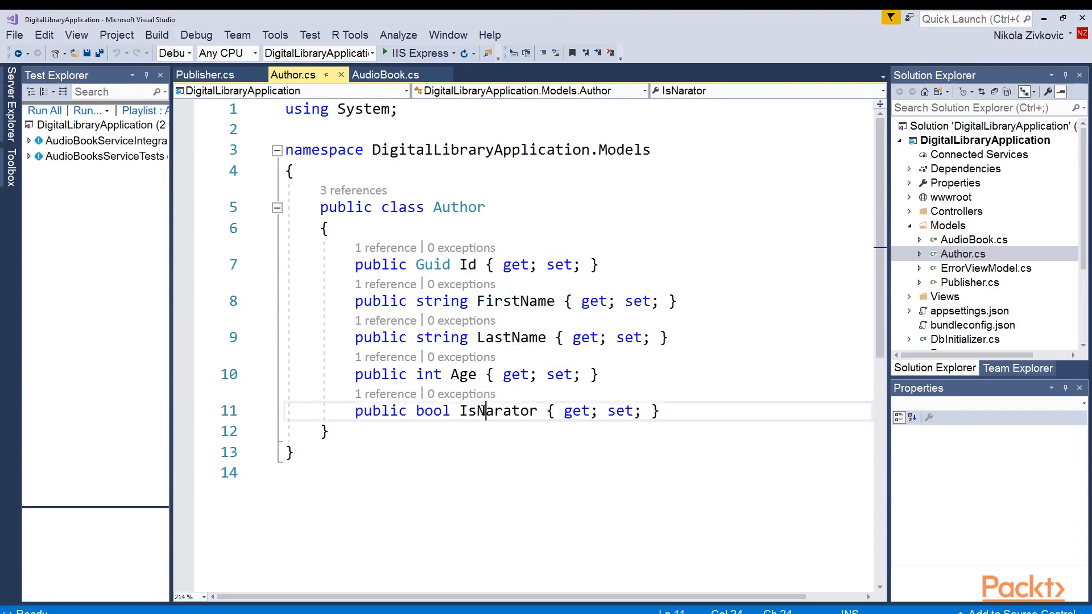
double_click(498, 411)
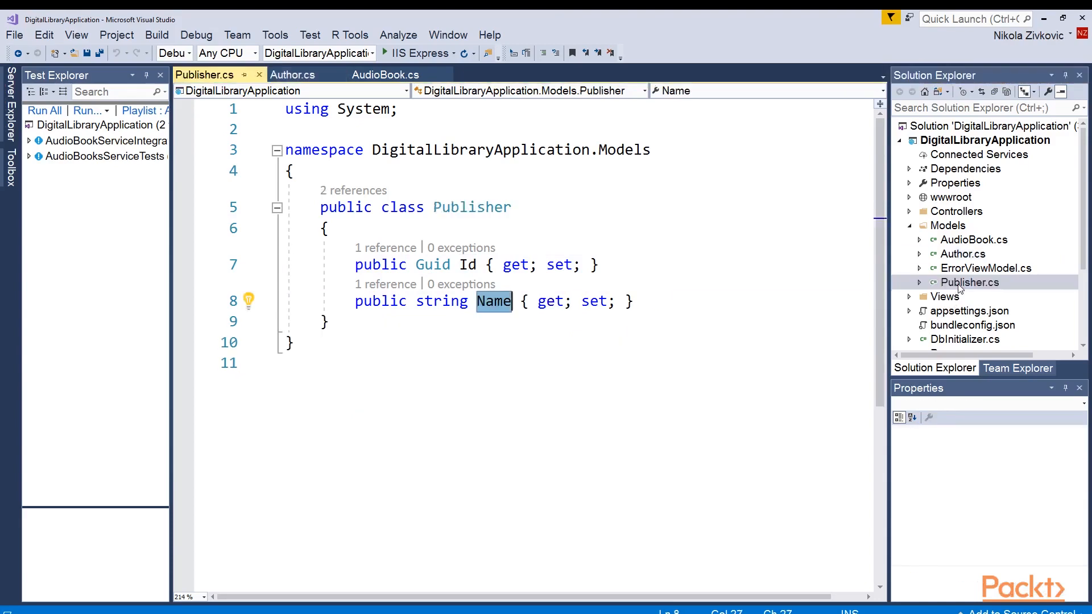
Review the AudioBook model's Author, Narator and Summary properties
click(386, 75)
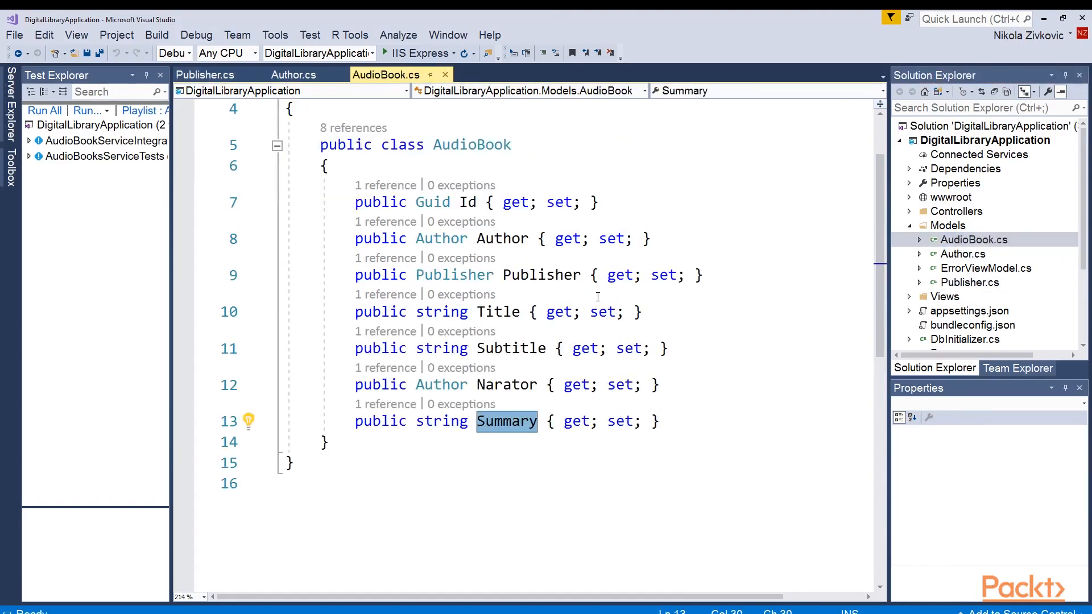
click(468, 203)
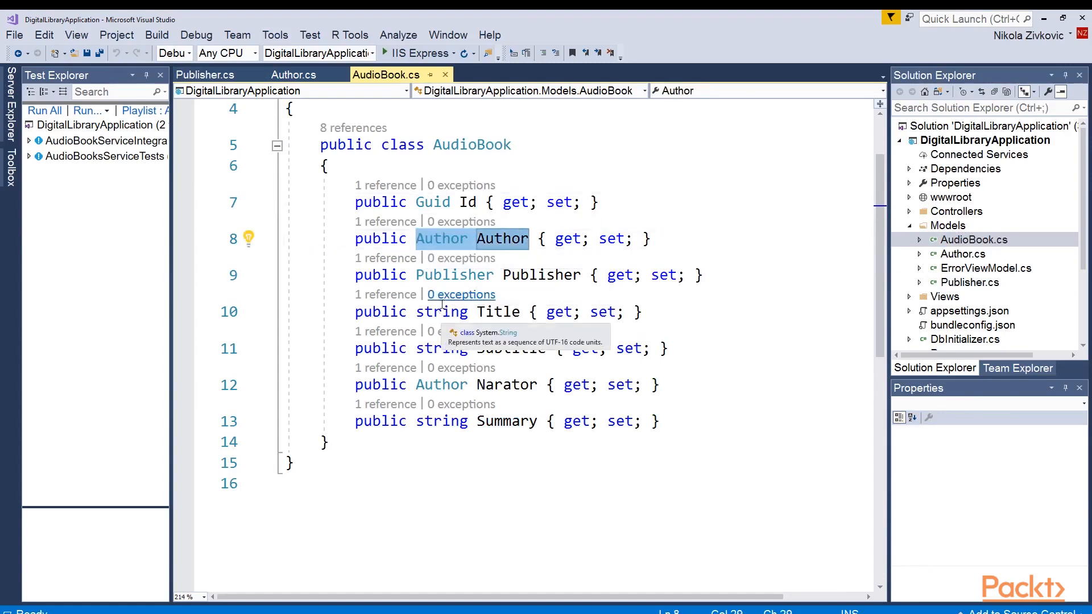
click(501, 384)
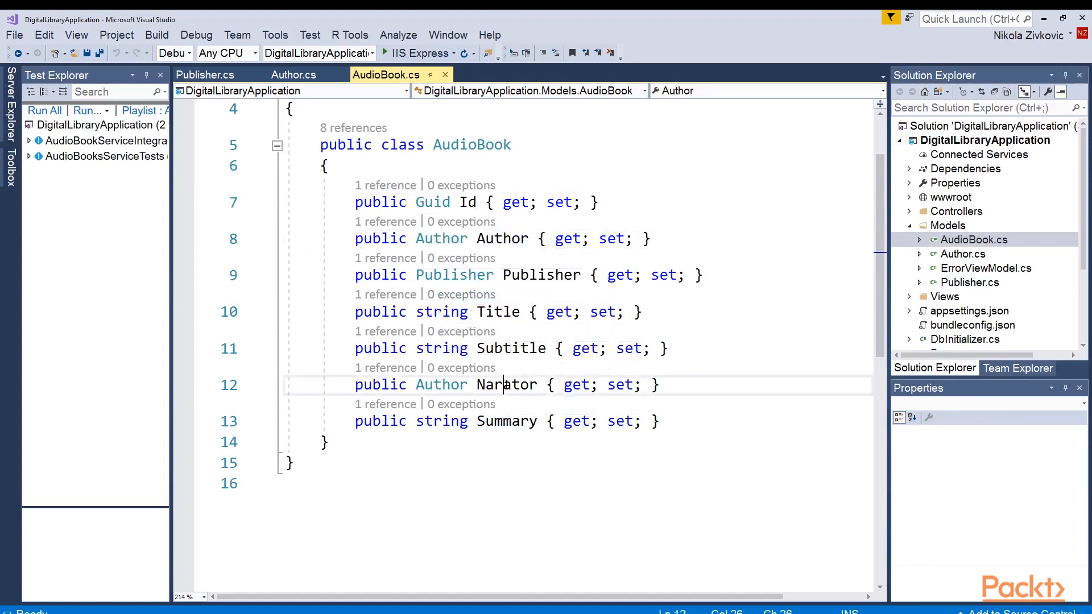
double_click(507, 421)
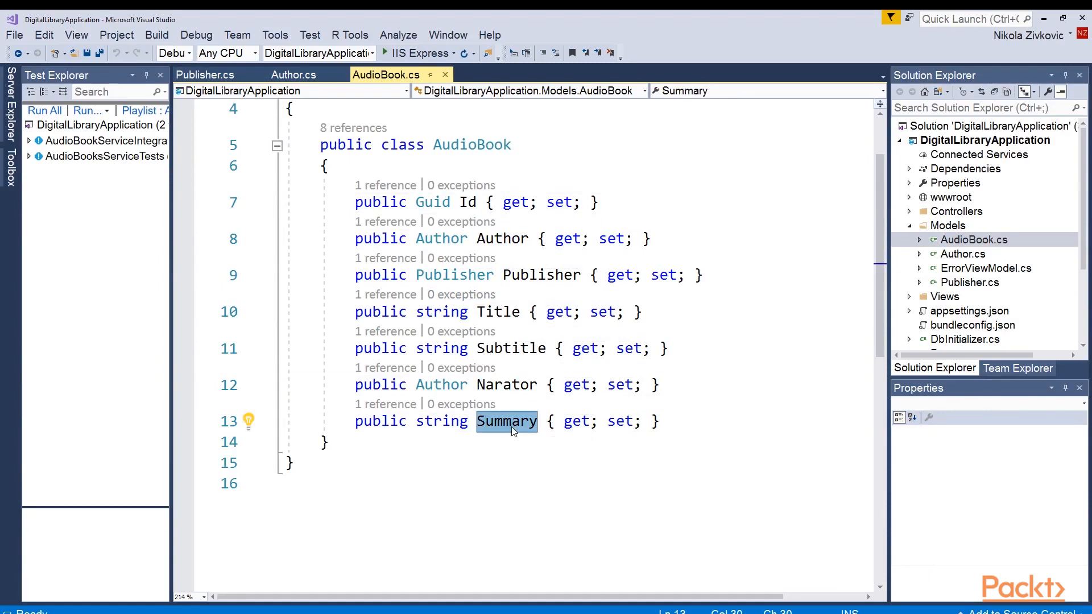
mouse_move(967, 172)
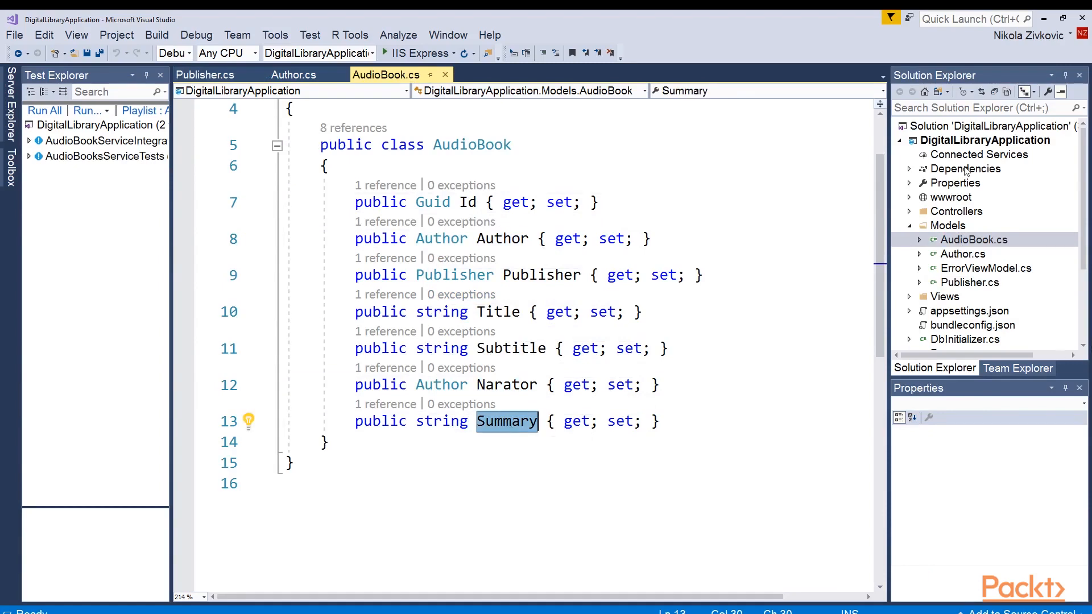
Add a new class file named DigitalLibraryContext to the Models folder
click(947, 225)
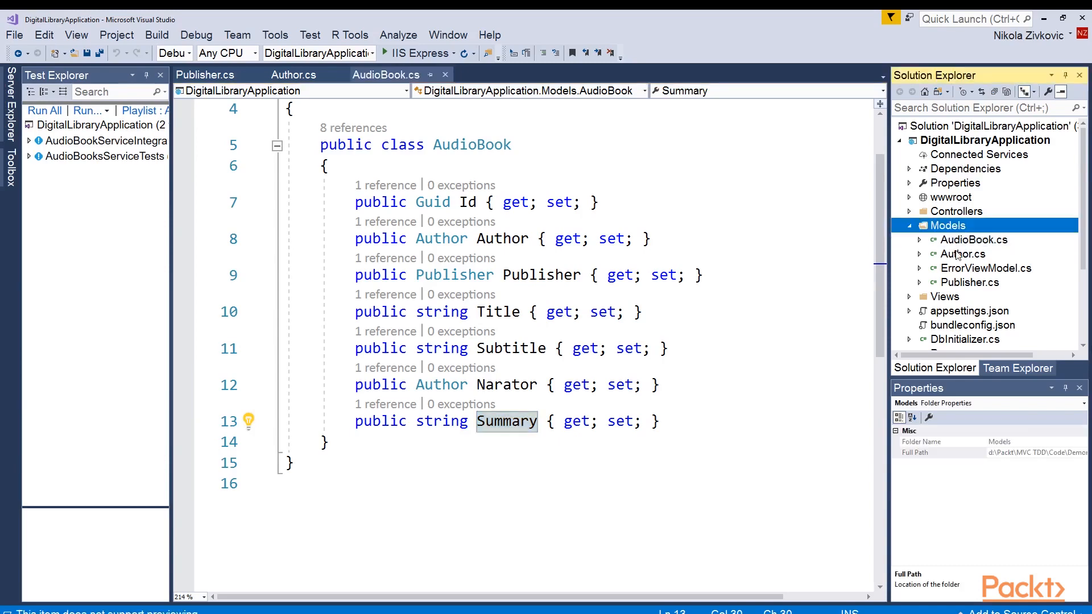
right_click(946, 225)
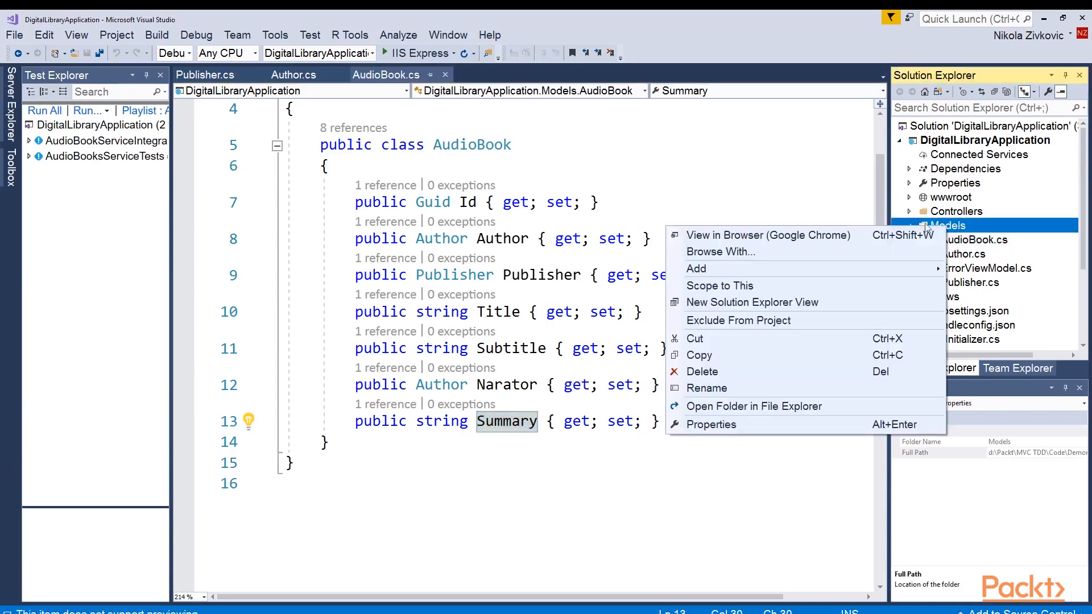
mouse_move(695, 269)
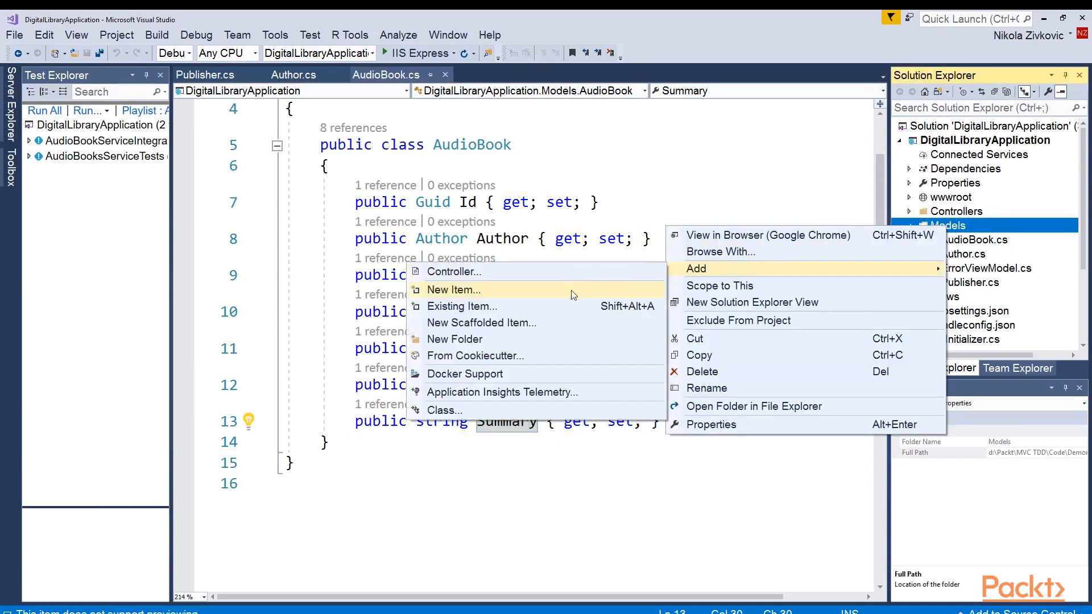
click(454, 290)
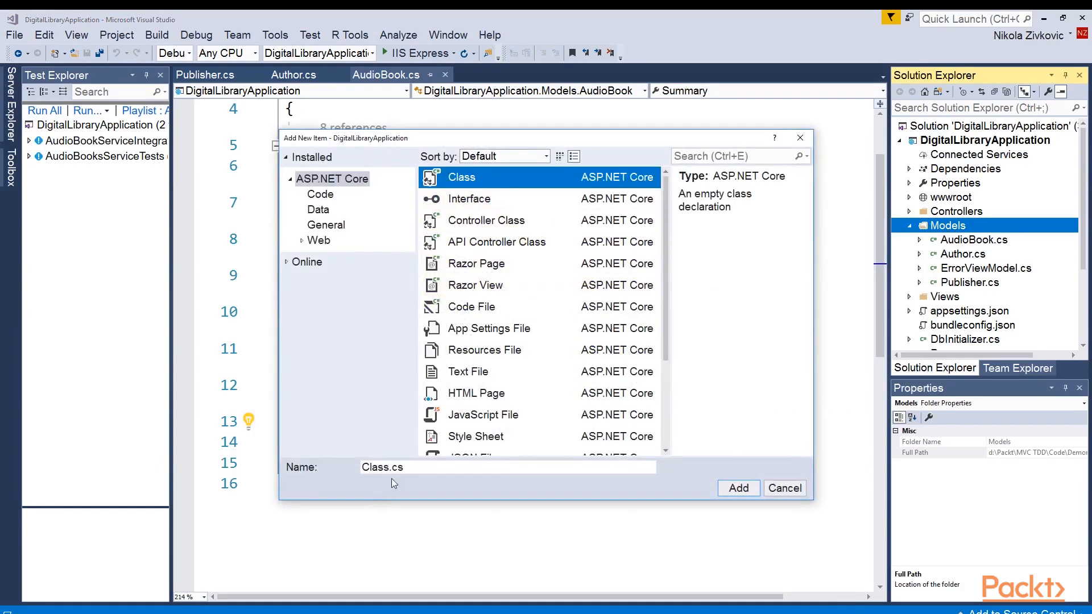
click(506, 466)
text(DigitalLibraryCont)
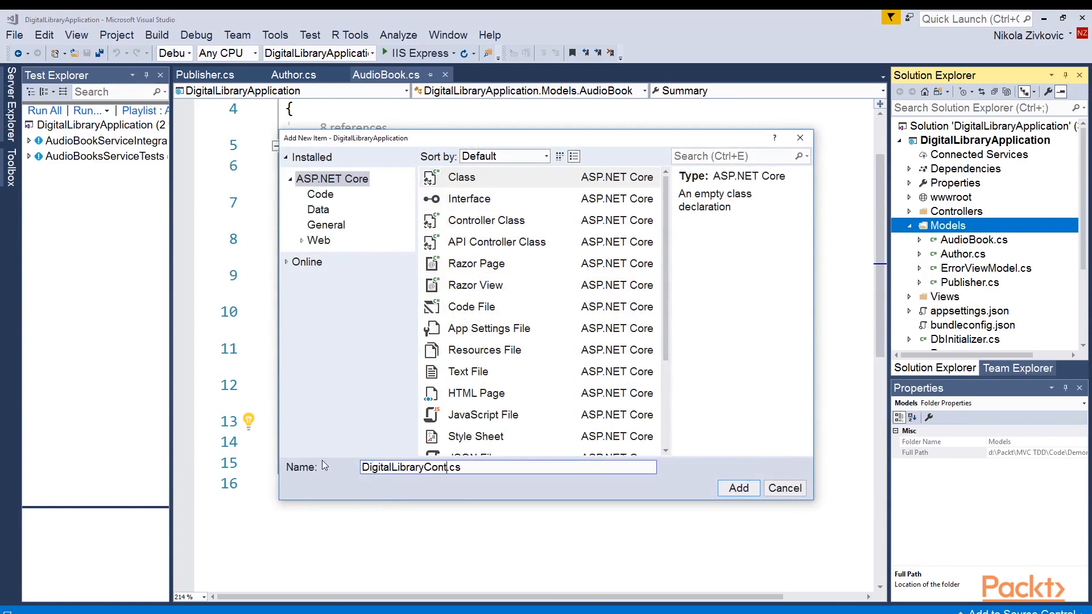
click(737, 488)
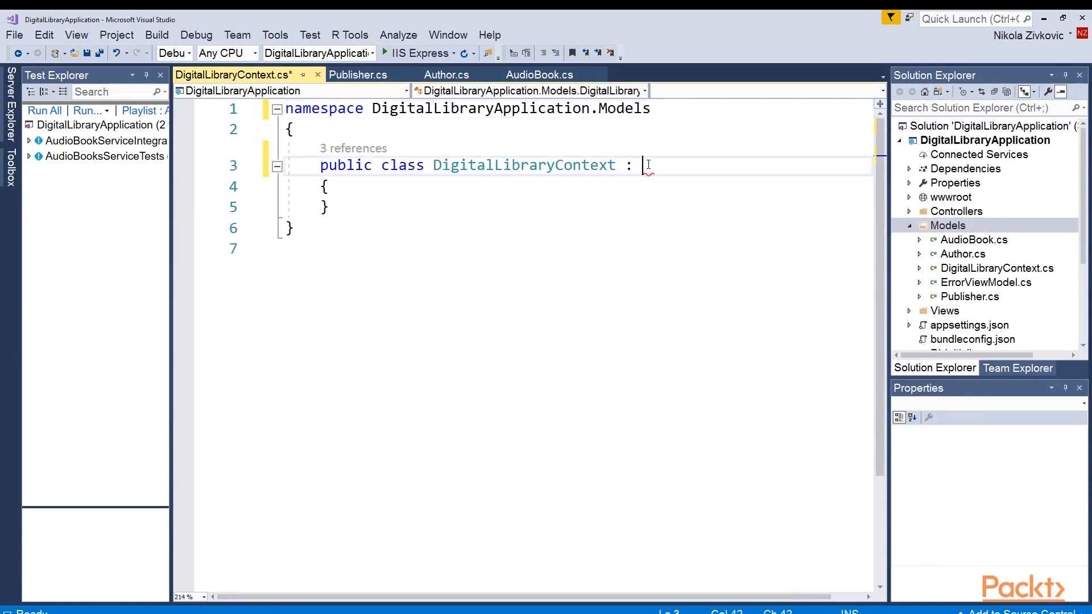
Derive DigitalLibraryContext from DbContext with the Microsoft.EntityFrameworkCore using added
text(DbContext)
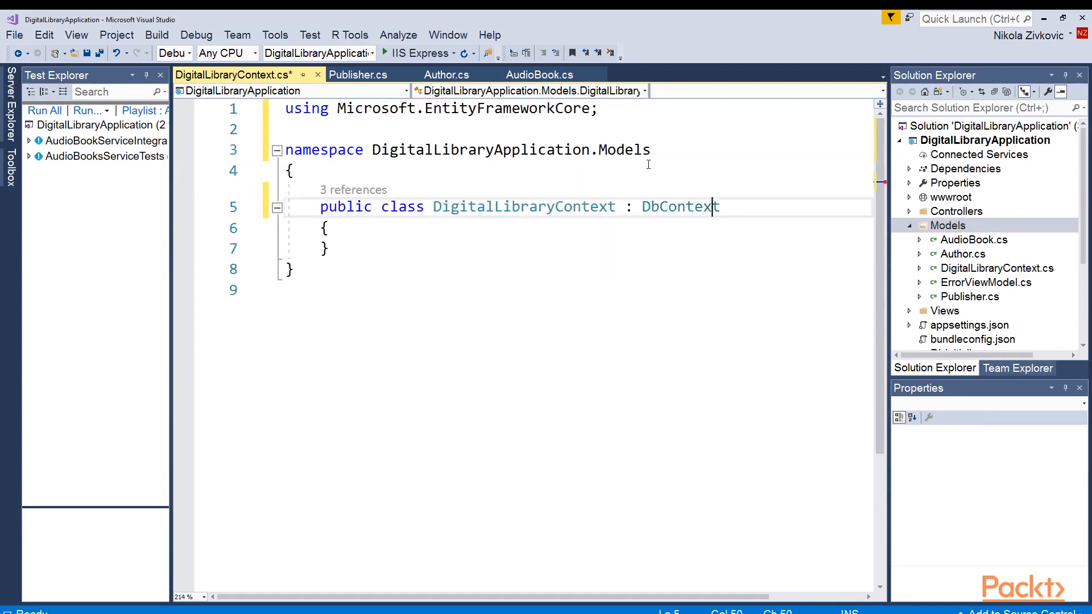
mouse_move(340, 112)
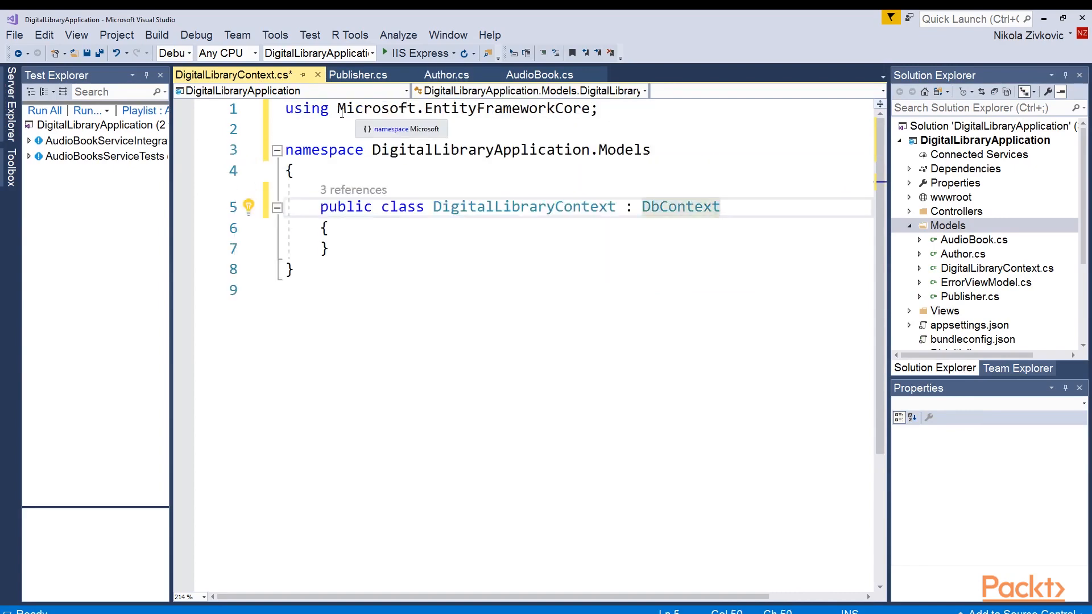
click(599, 109)
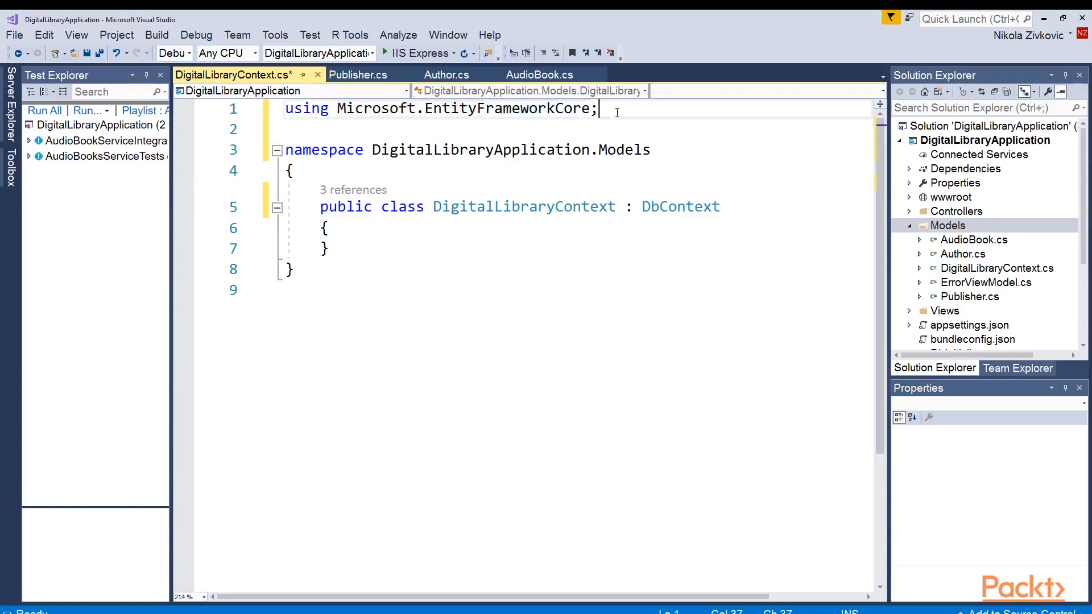
mouse_move(362, 109)
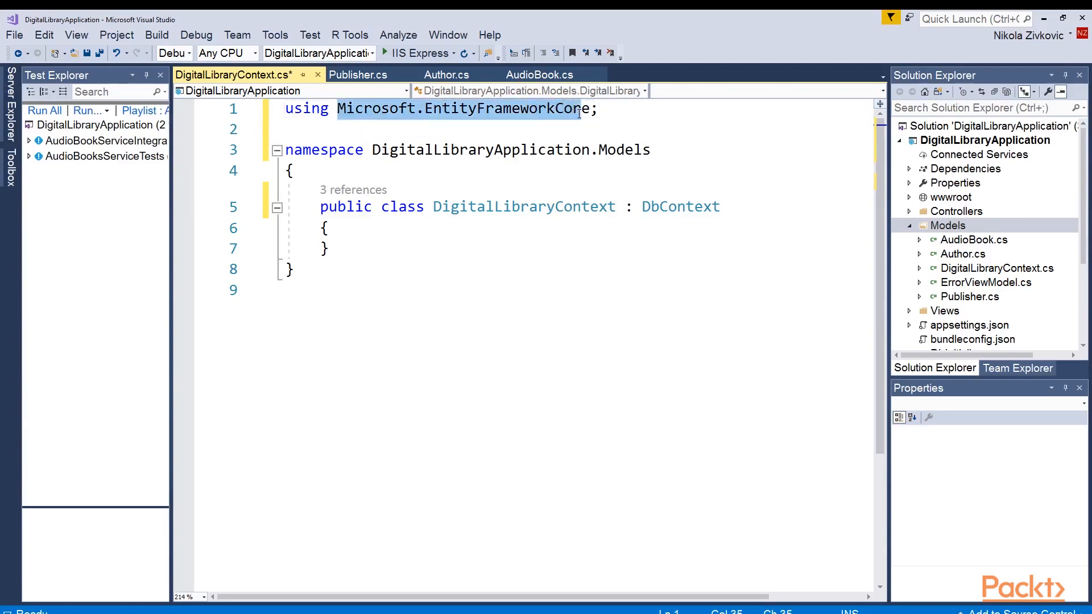
click(327, 227)
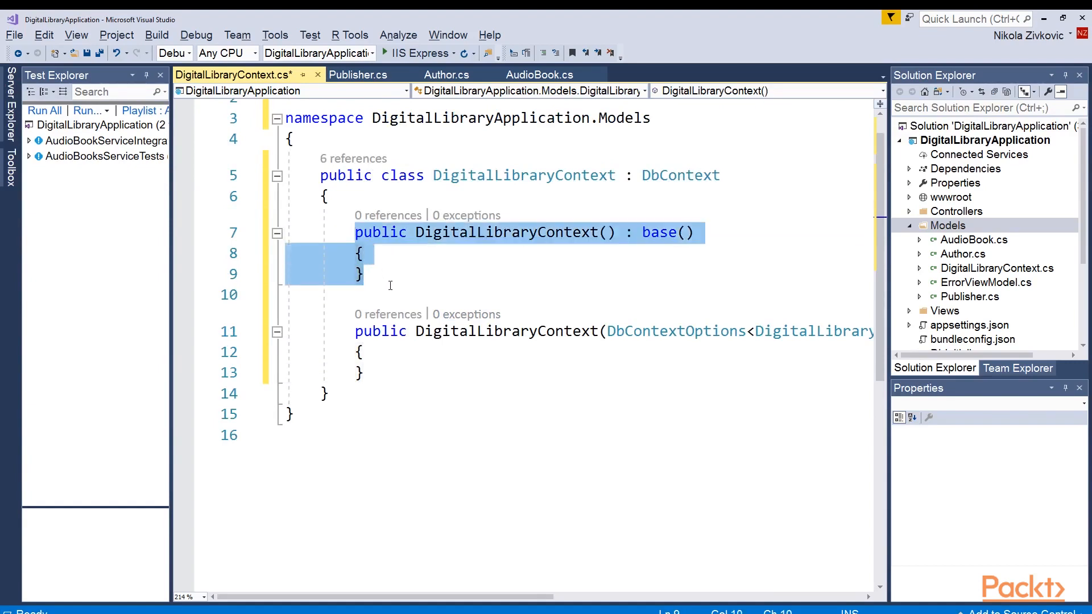
Add a constructor taking DbContextOptions<DigitalLibraryContext> options and passing them to base
click(362, 373)
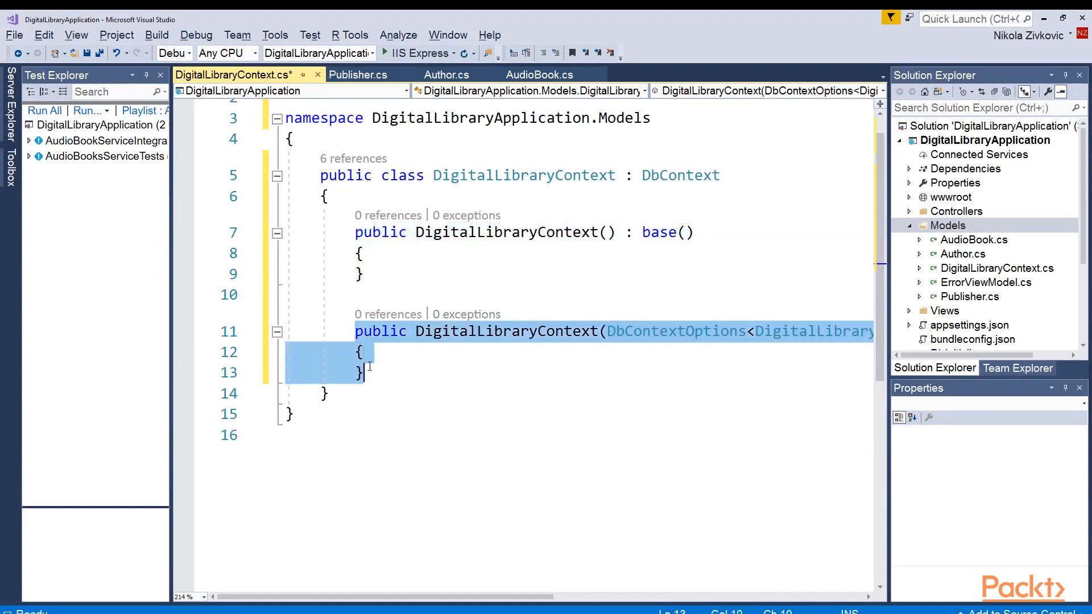
scroll(right, 3)
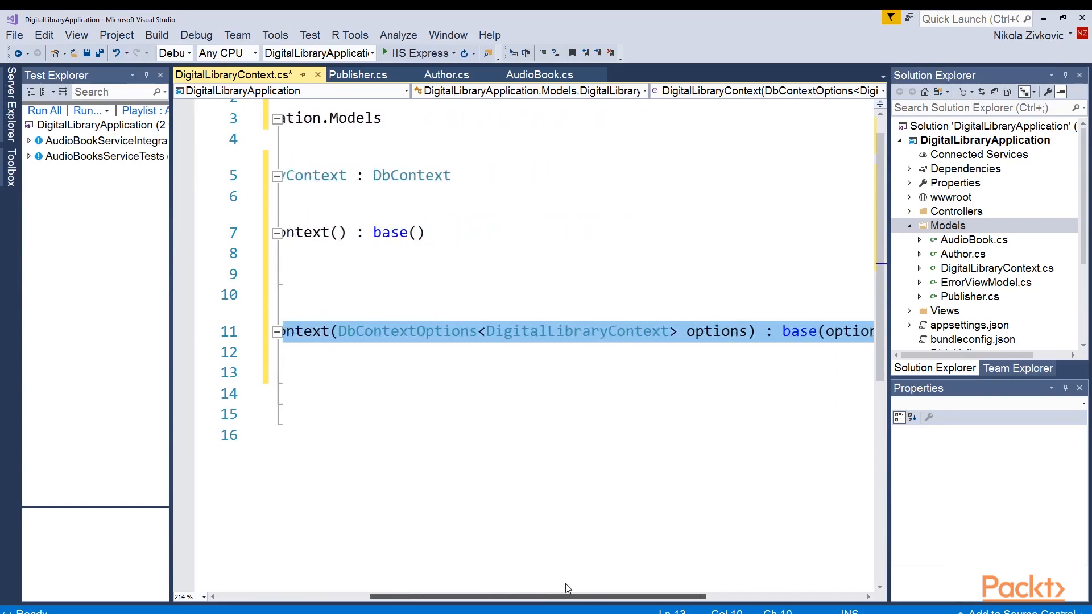
double_click(707, 331)
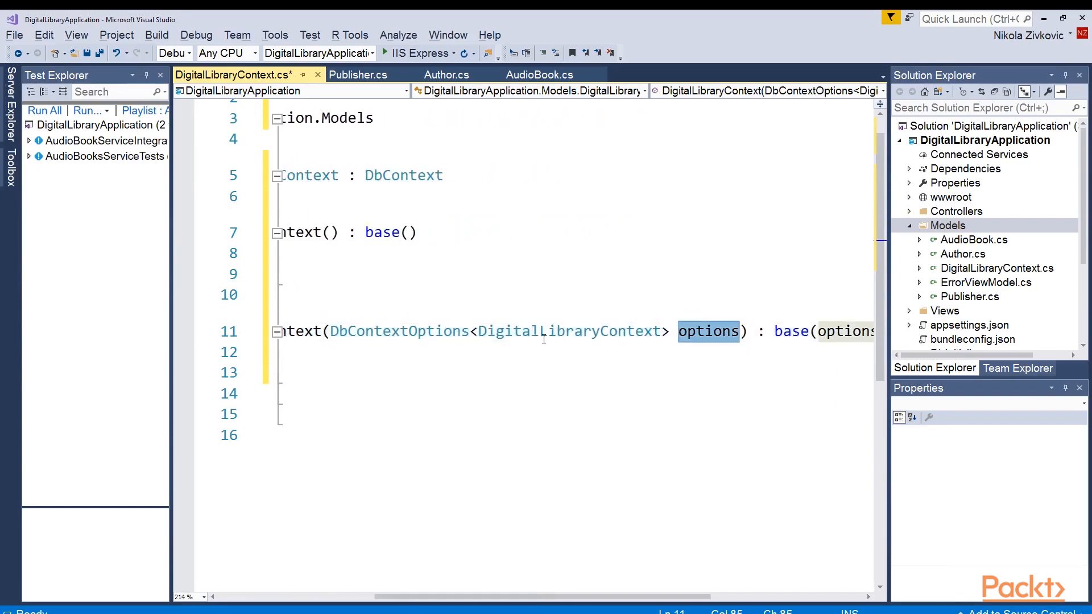
mouse_move(508, 597)
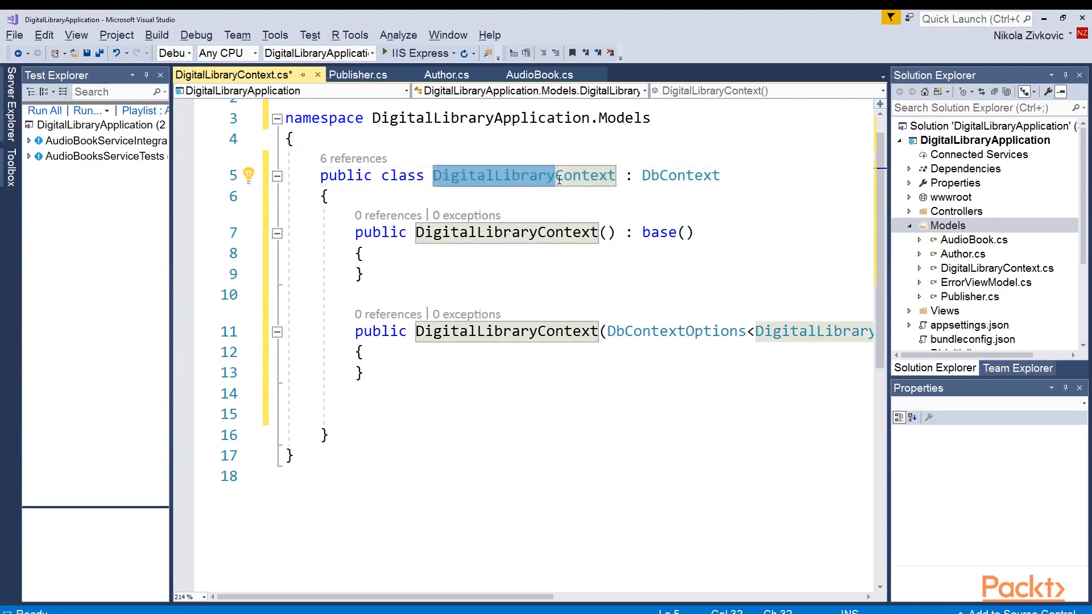
Declare virtual DbSet properties for Authors, Publishers and AudioBooks below the constructors
click(356, 414)
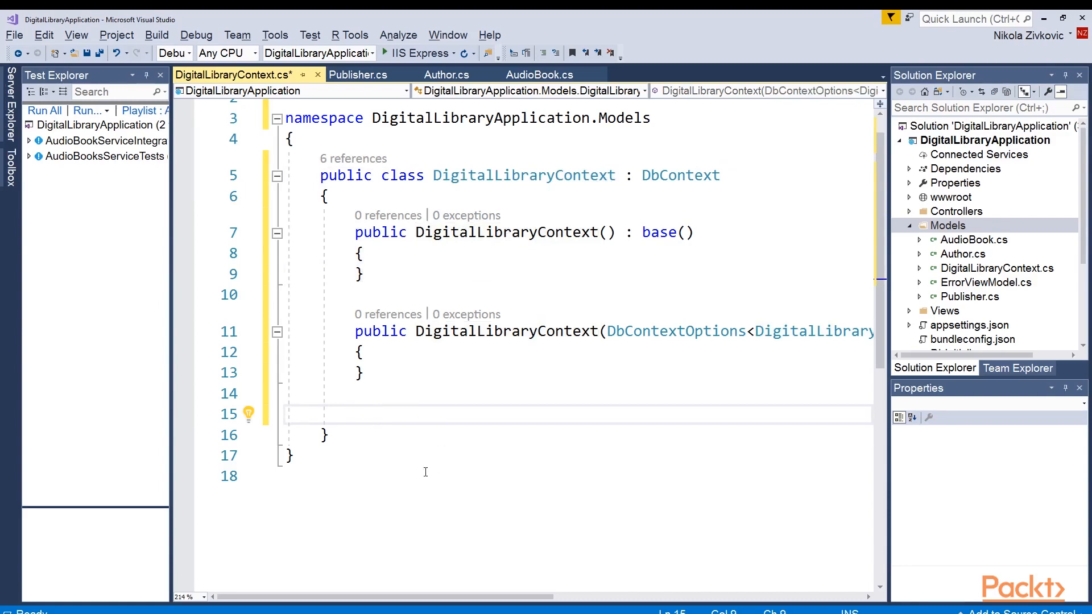
click(355, 414)
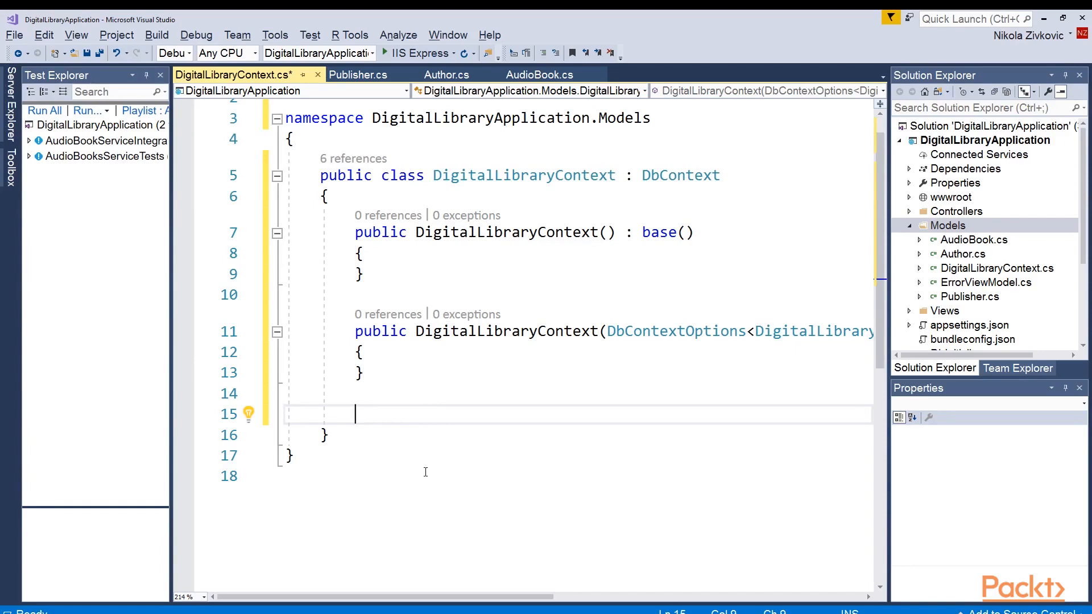
text(public virtual DbSet<Author> Authors { get; set; })
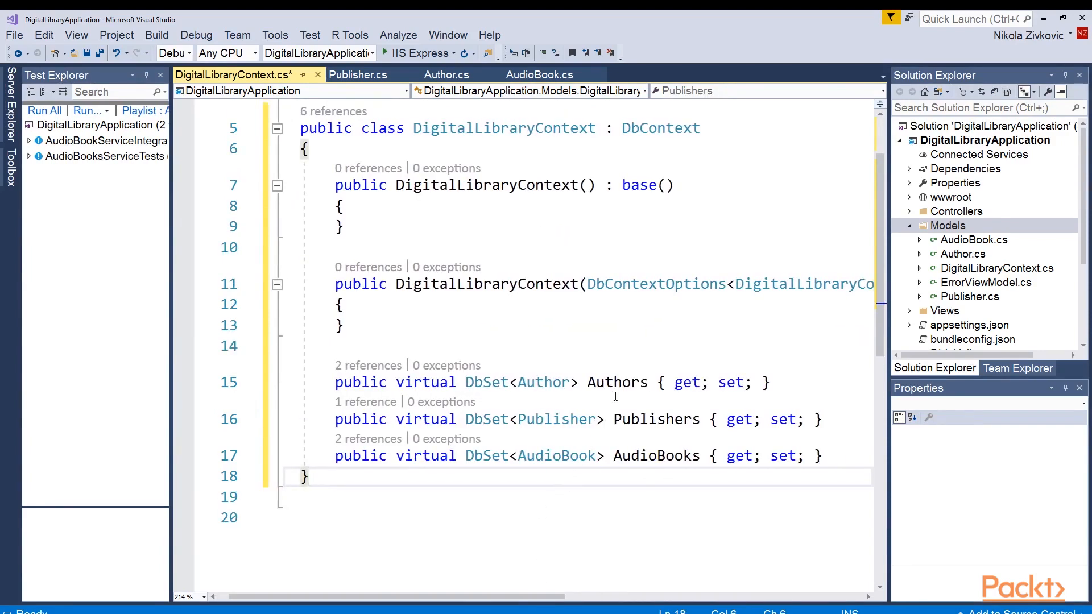
double_click(616, 382)
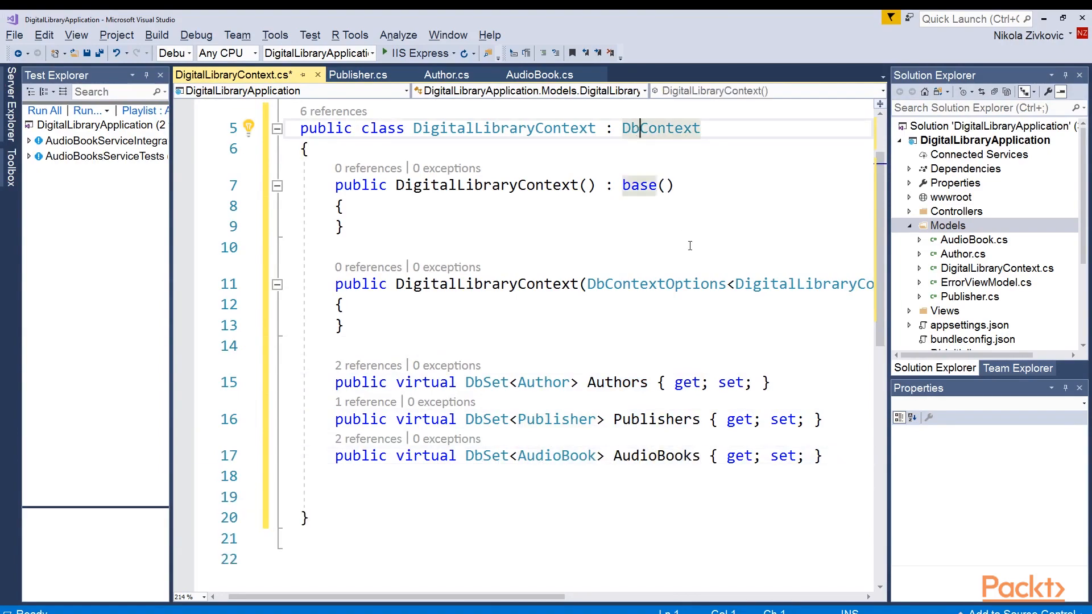
Inspect OnModelCreating in DbContext's definition and return to DigitalLibraryContext.cs
click(671, 129)
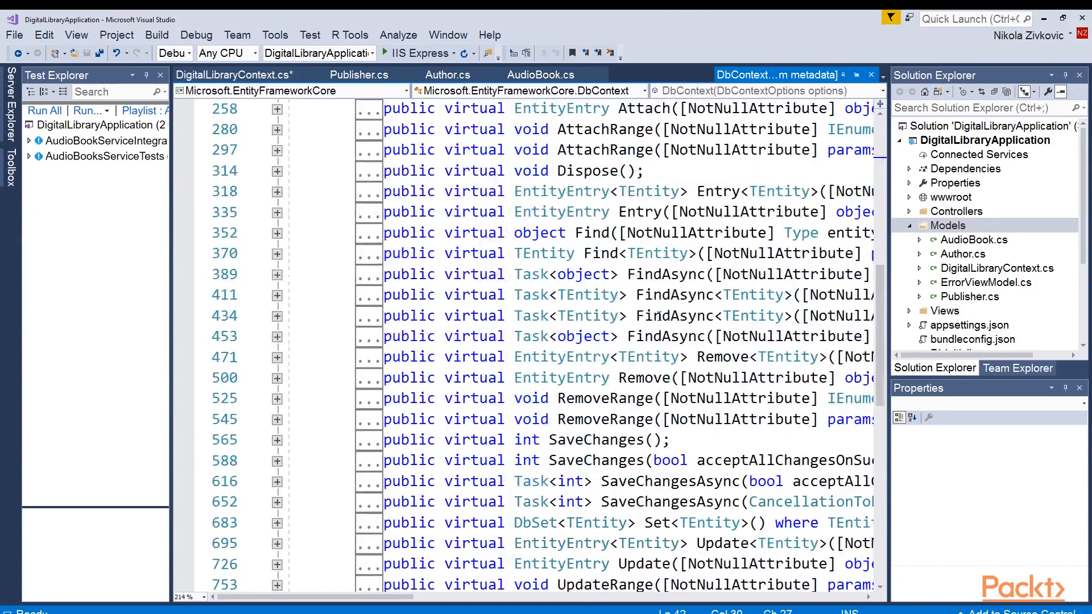
scroll(down, 3)
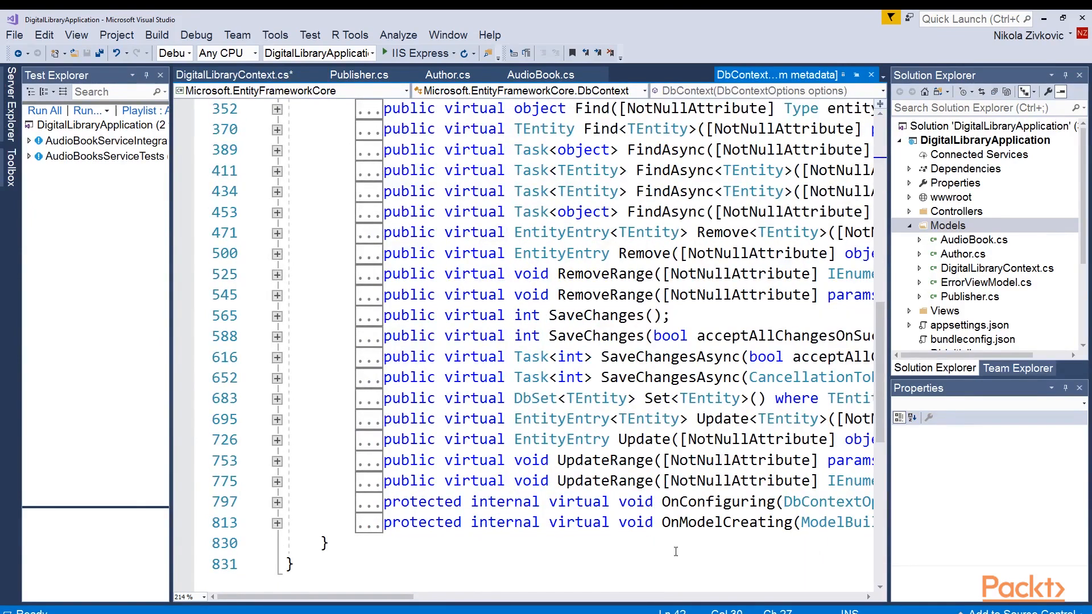
click(710, 502)
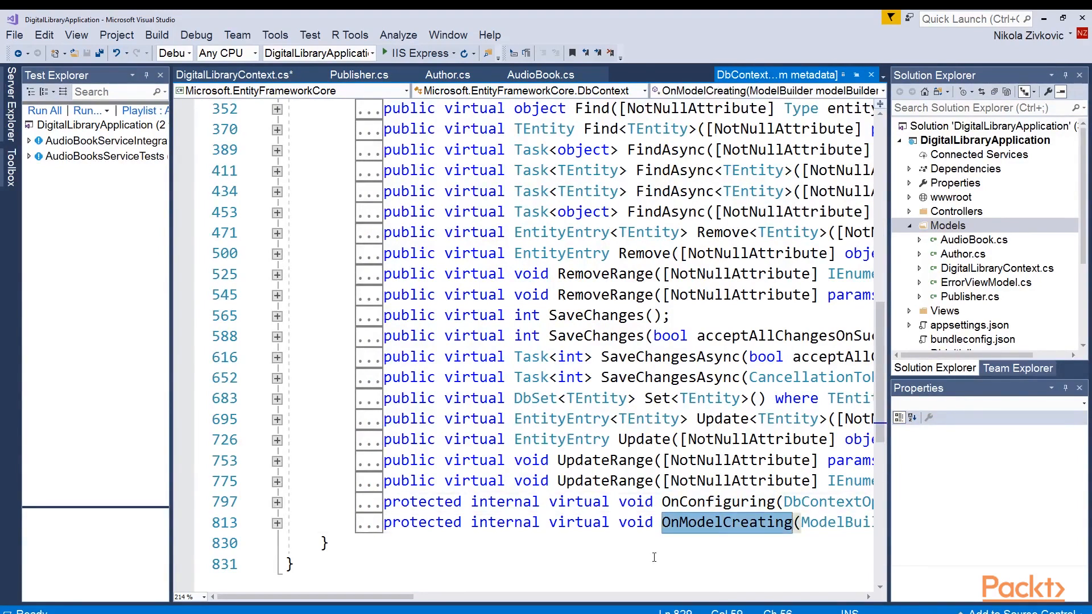
mouse_move(647, 505)
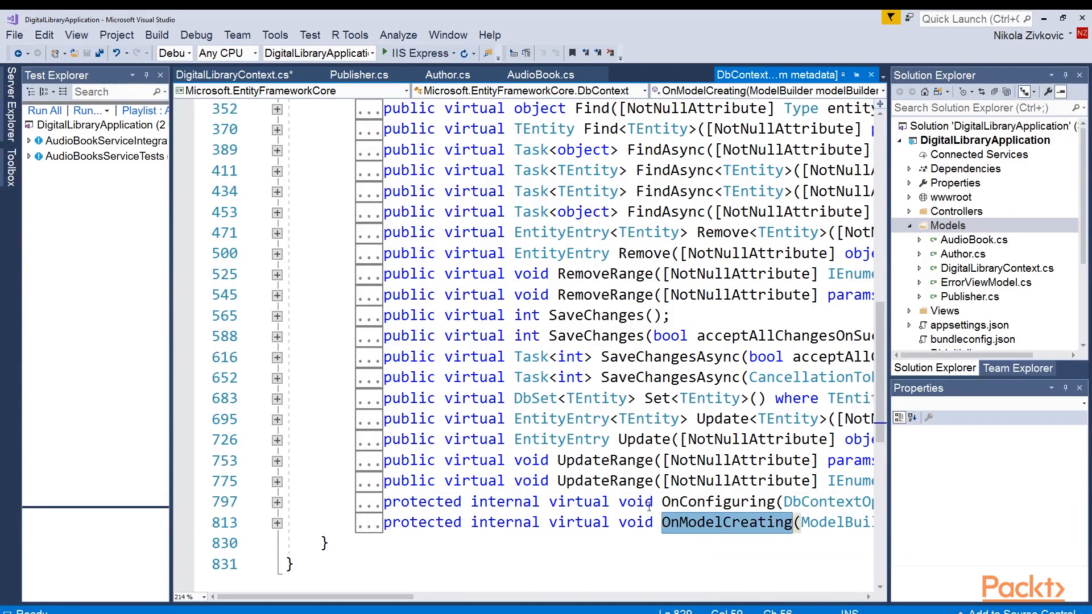
click(232, 75)
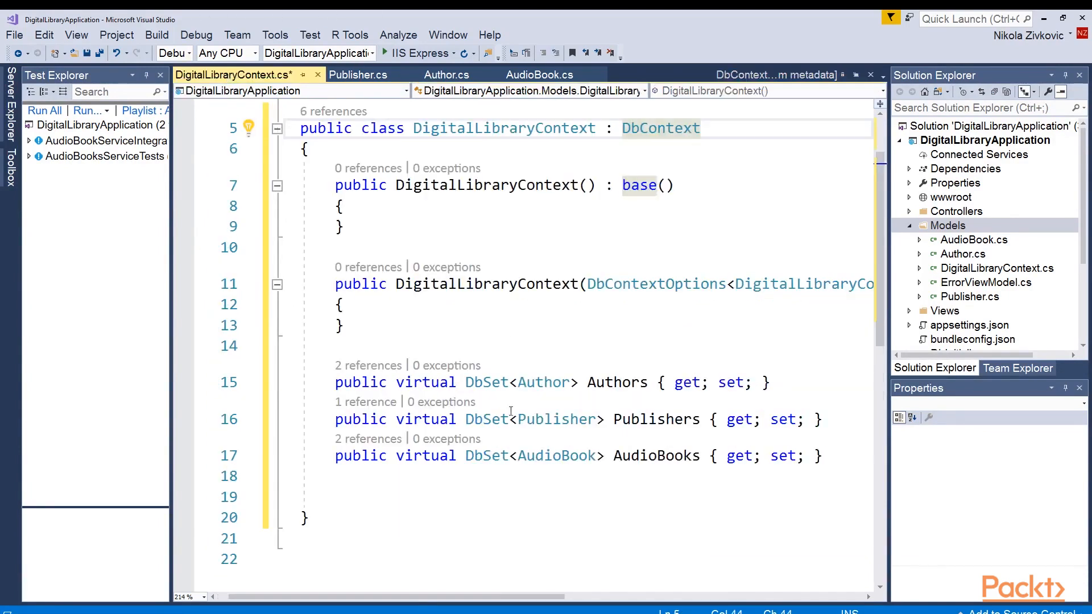
Override OnModelCreating to map Author, Publisher and AudioBook entities to same-named tables
click(397, 497)
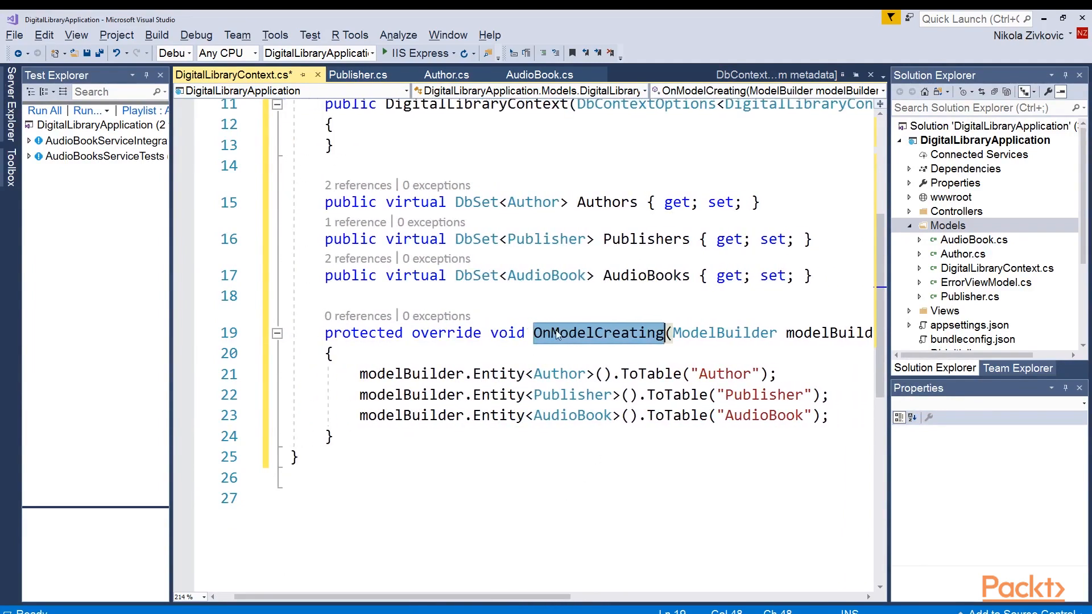
mouse_move(502, 436)
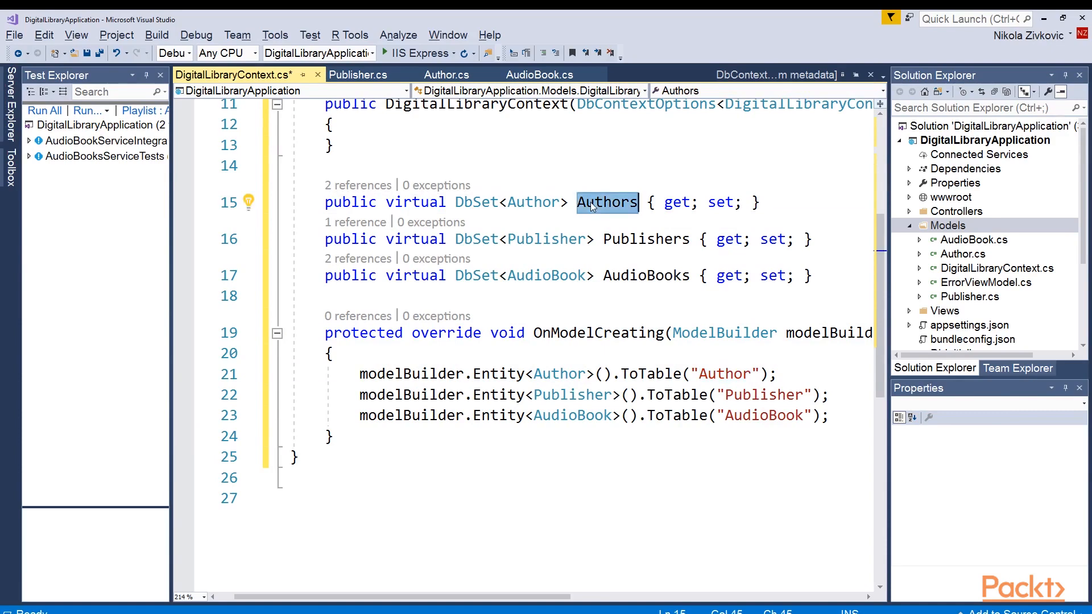
click(465, 415)
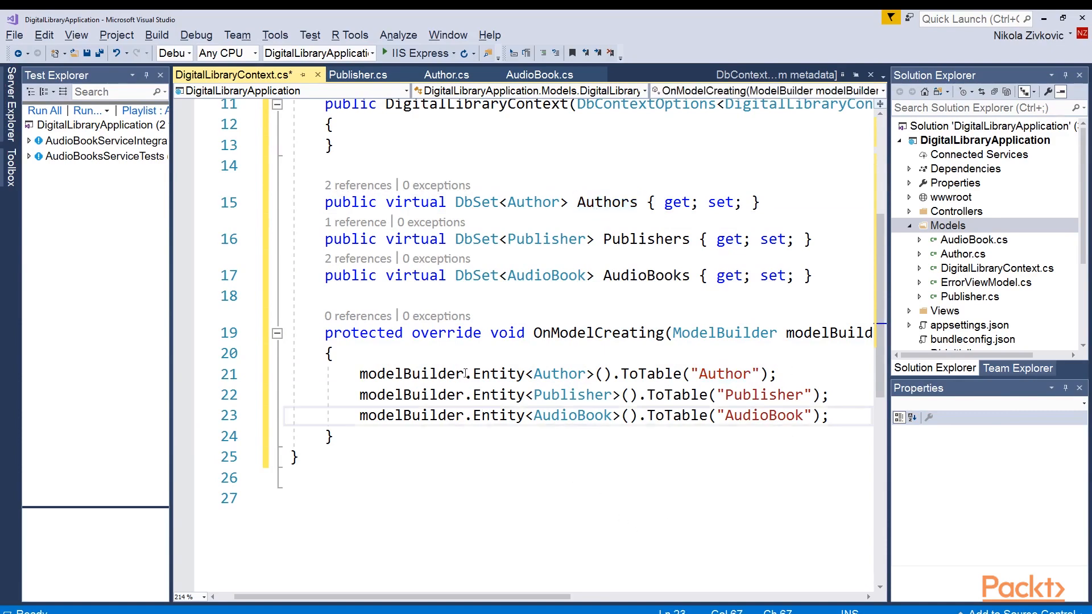
scroll(up, 3)
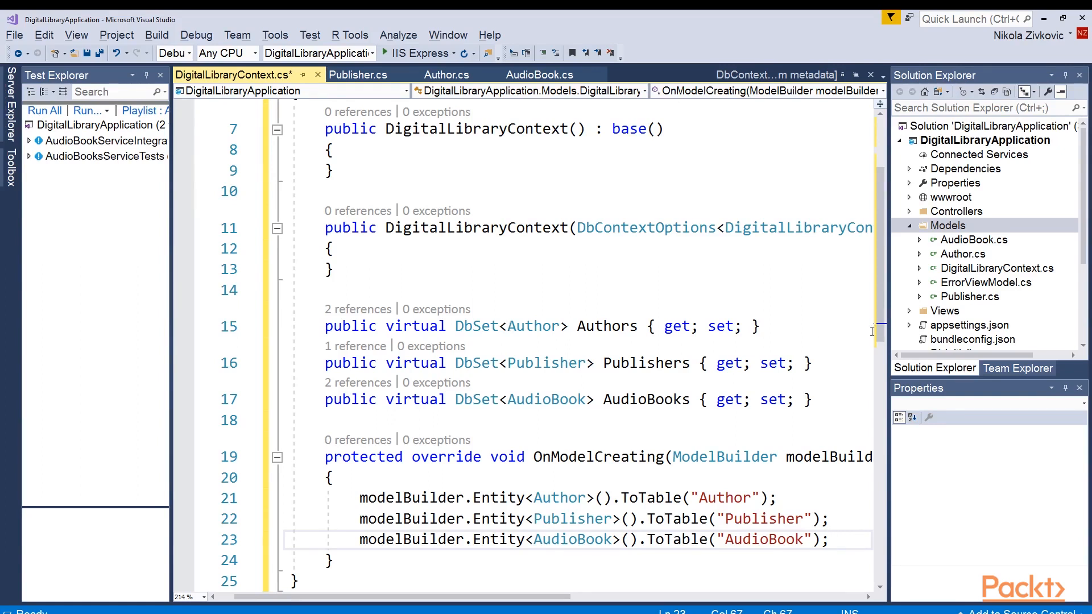
scroll(down, 3)
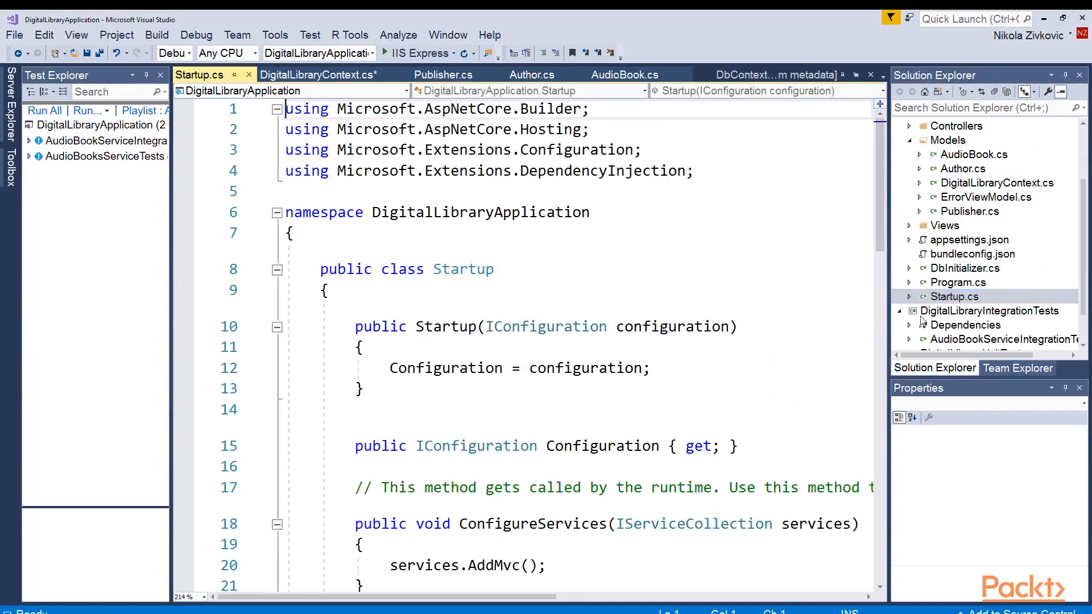
In ConfigureServices read DefaultConnection with a testingconnection fallback and AddDbContext using UseSqlServer
scroll(down, 3)
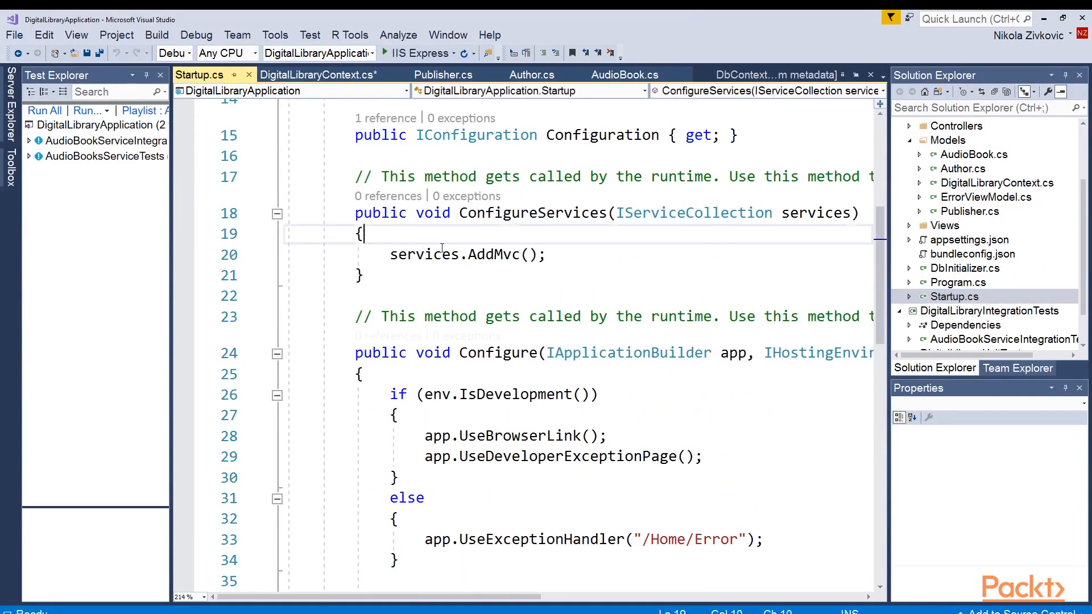
key(enter)
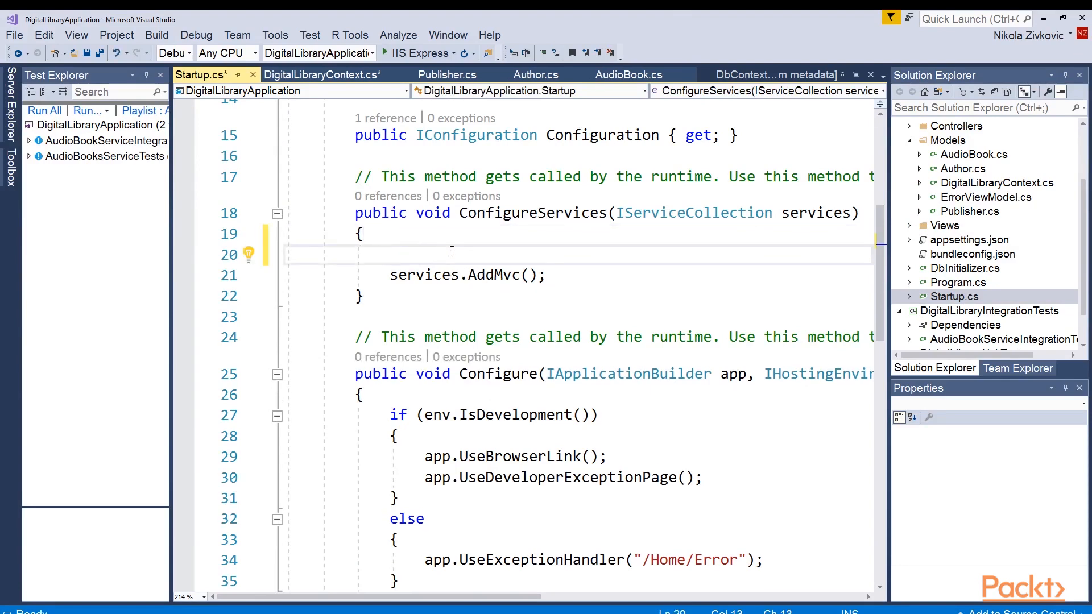
mouse_move(501, 293)
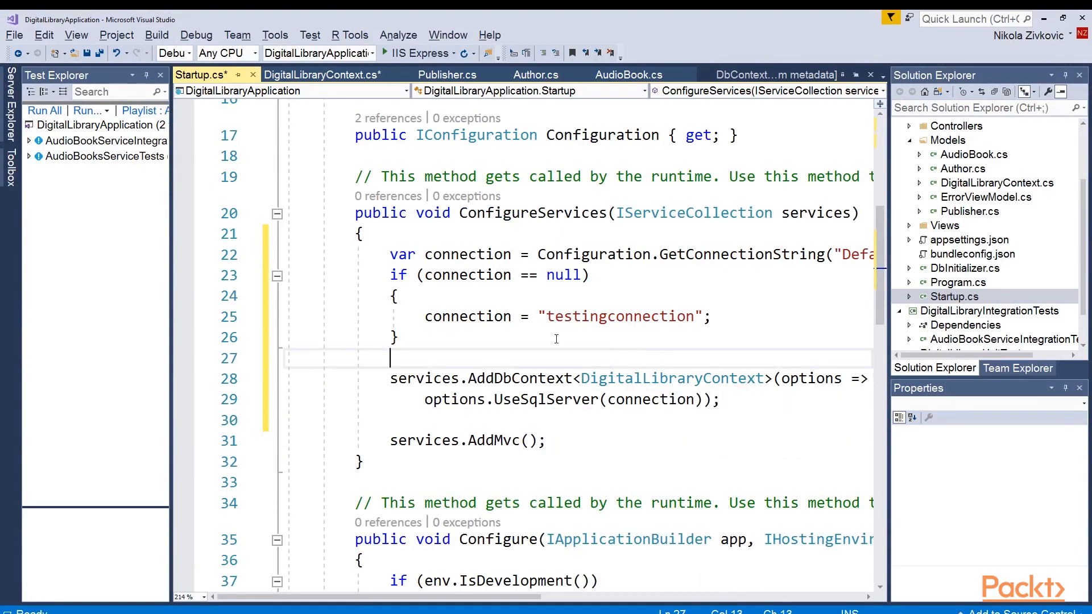
double_click(467, 253)
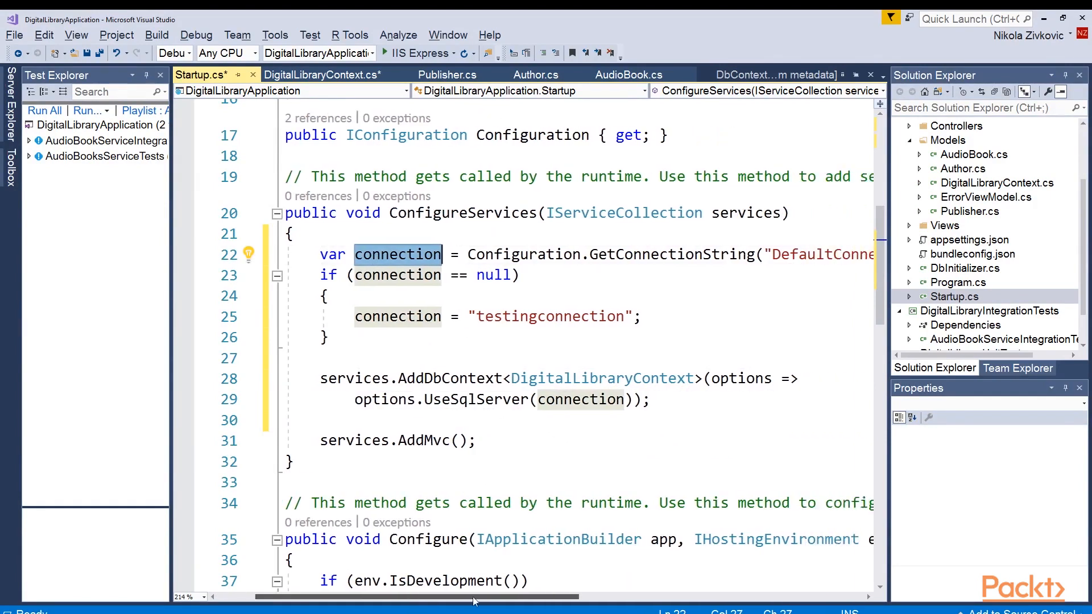
scroll(right, 3)
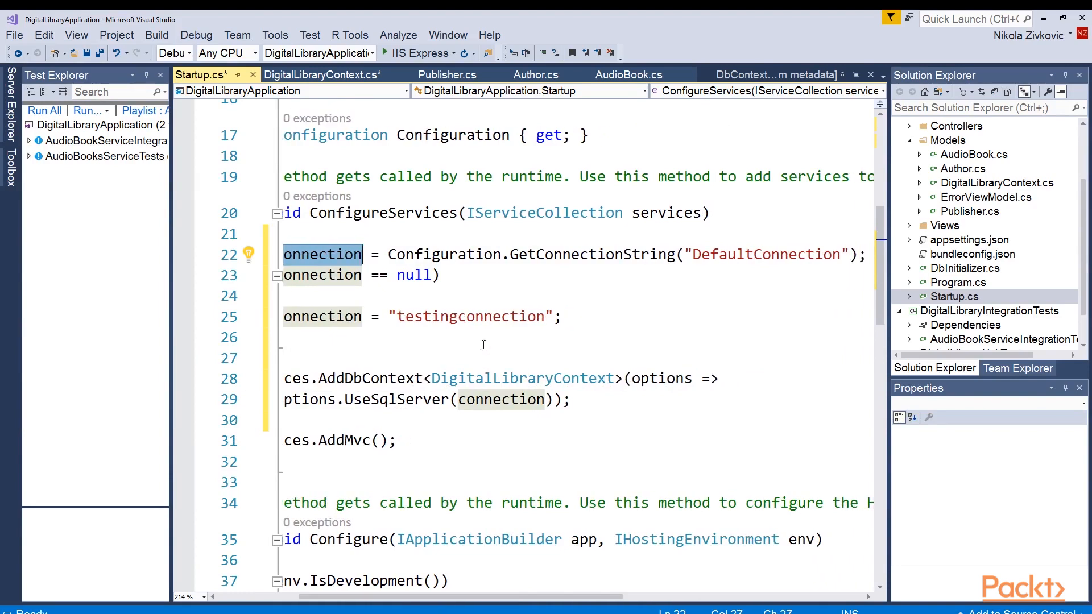
mouse_move(483, 344)
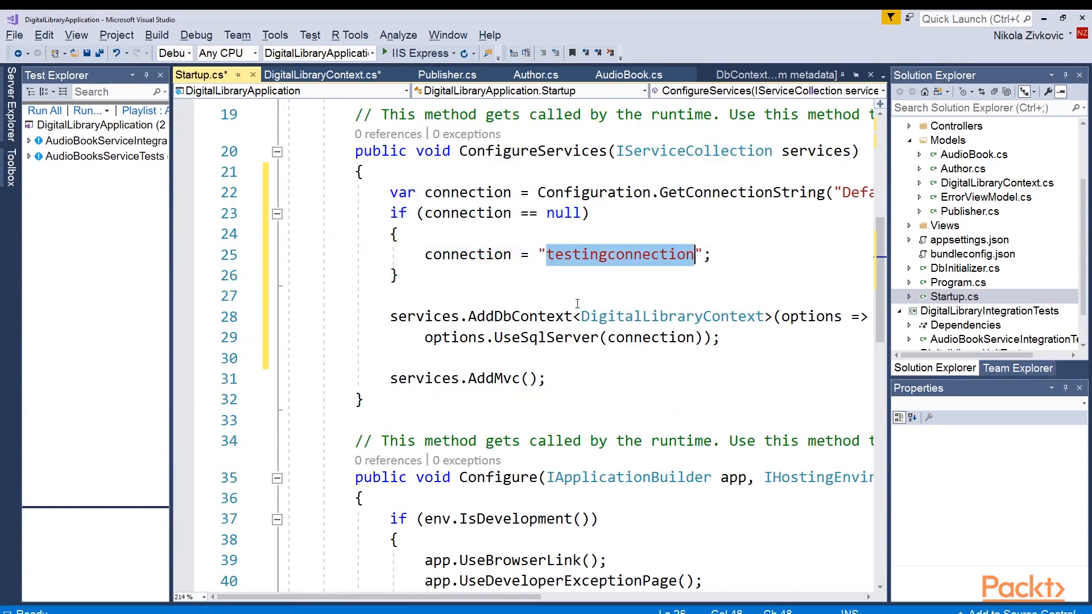
mouse_move(502, 316)
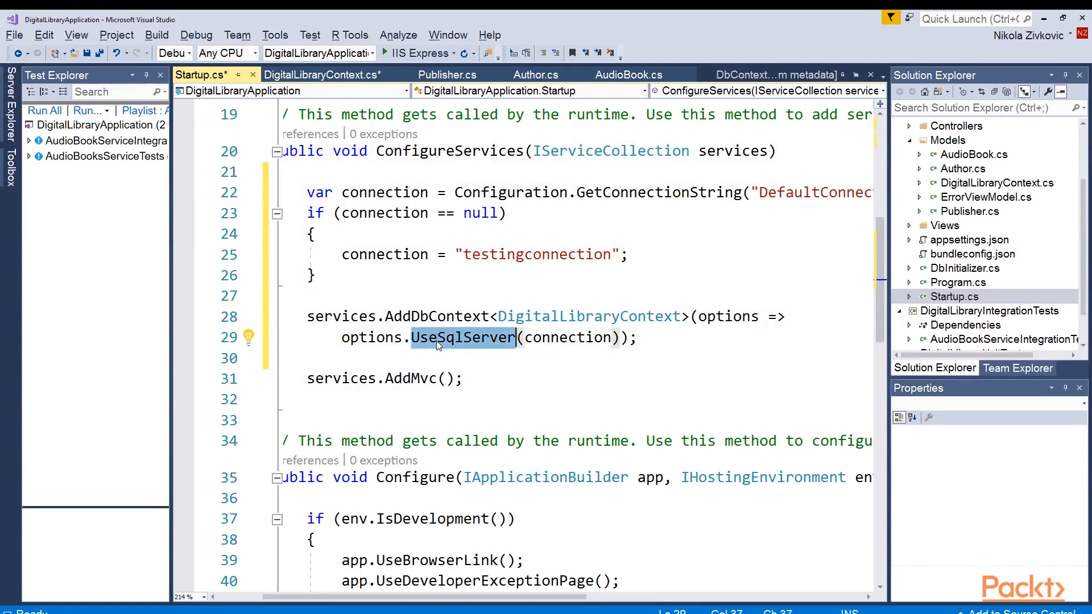
mouse_move(570, 338)
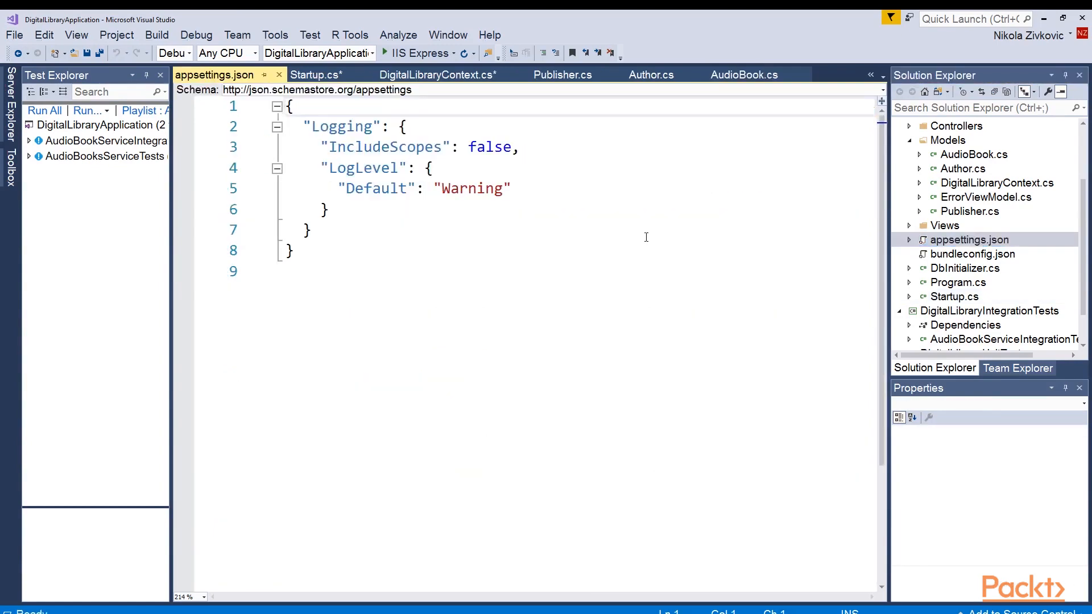
Add a ConnectionStrings DefaultConnection entry for the DigitalLibrary database with Trusted_Connection in appsettings.json
click(293, 106)
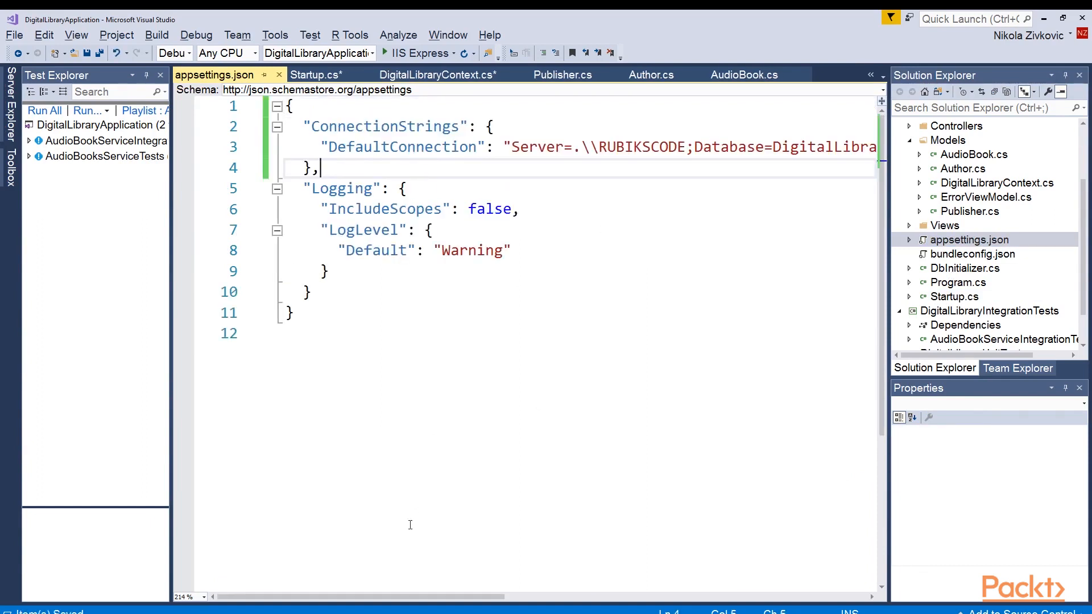
double_click(402, 146)
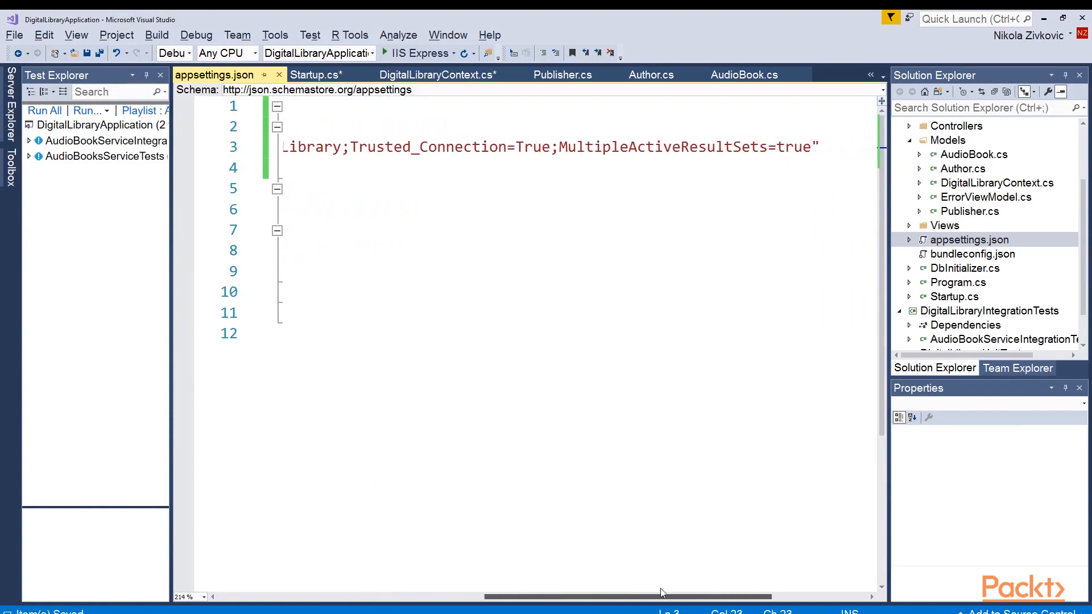
scroll(left, 3)
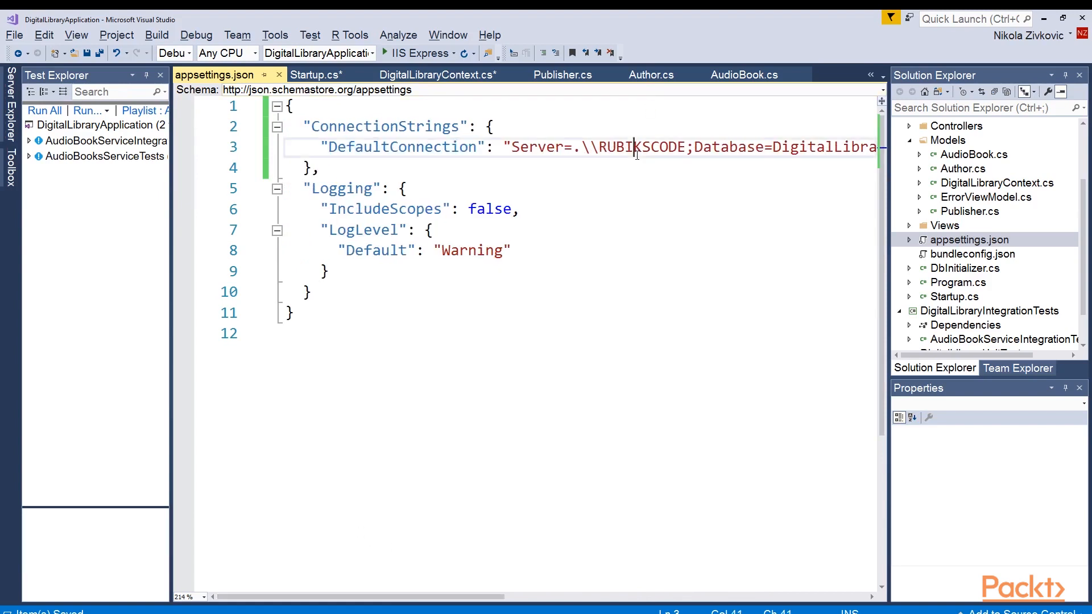
double_click(641, 147)
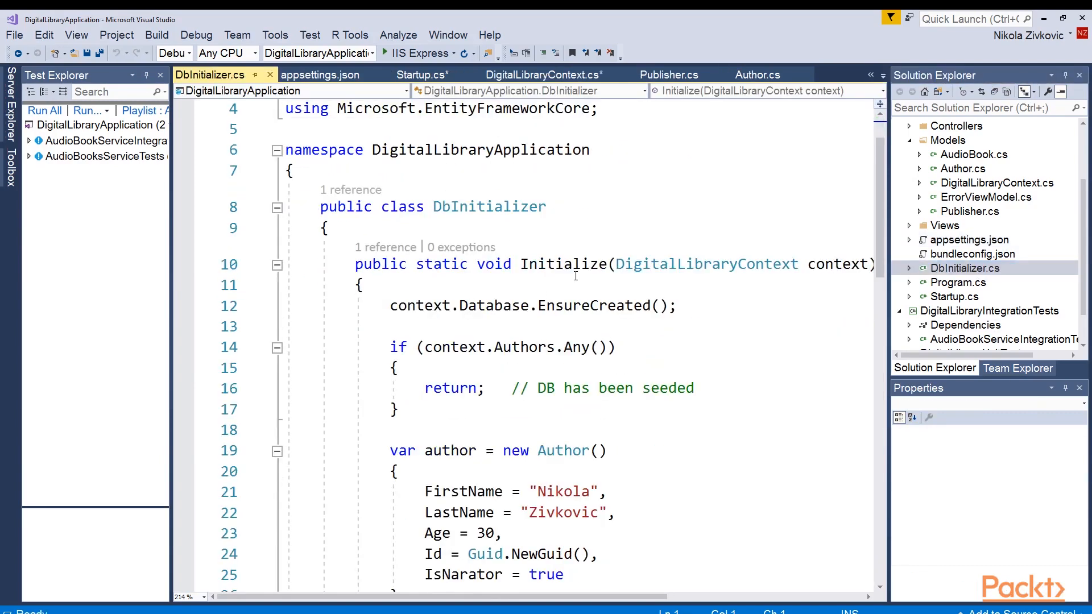
scroll(down, 3)
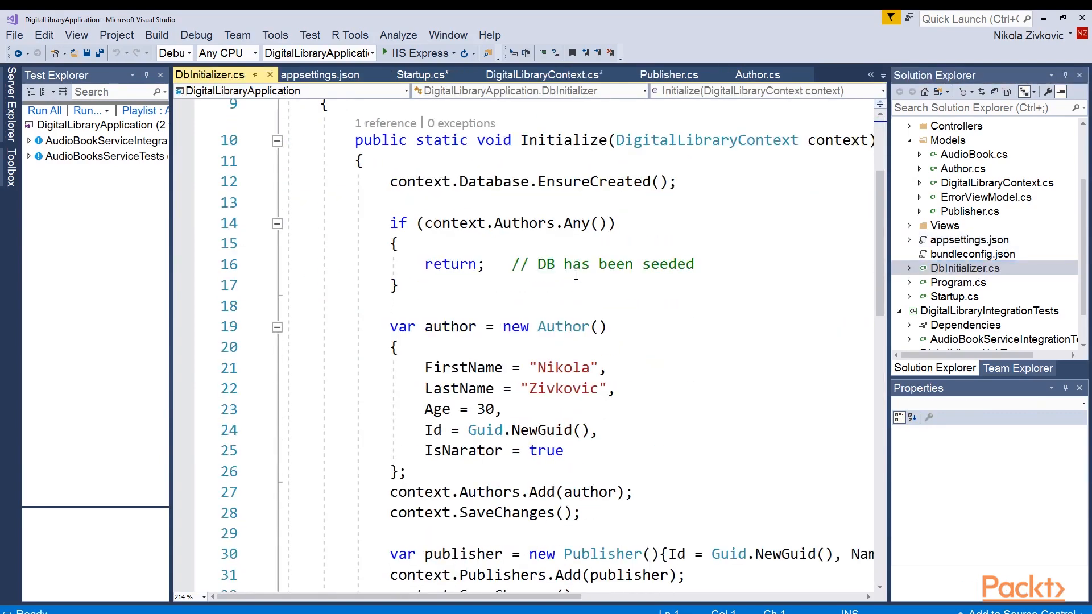
double_click(592, 182)
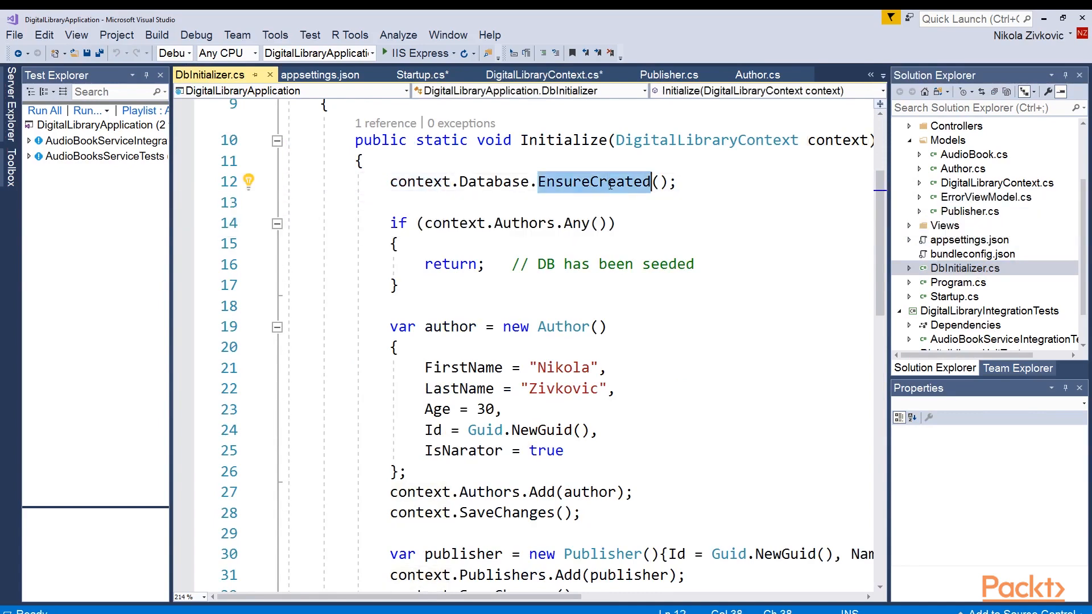
scroll(down, 3)
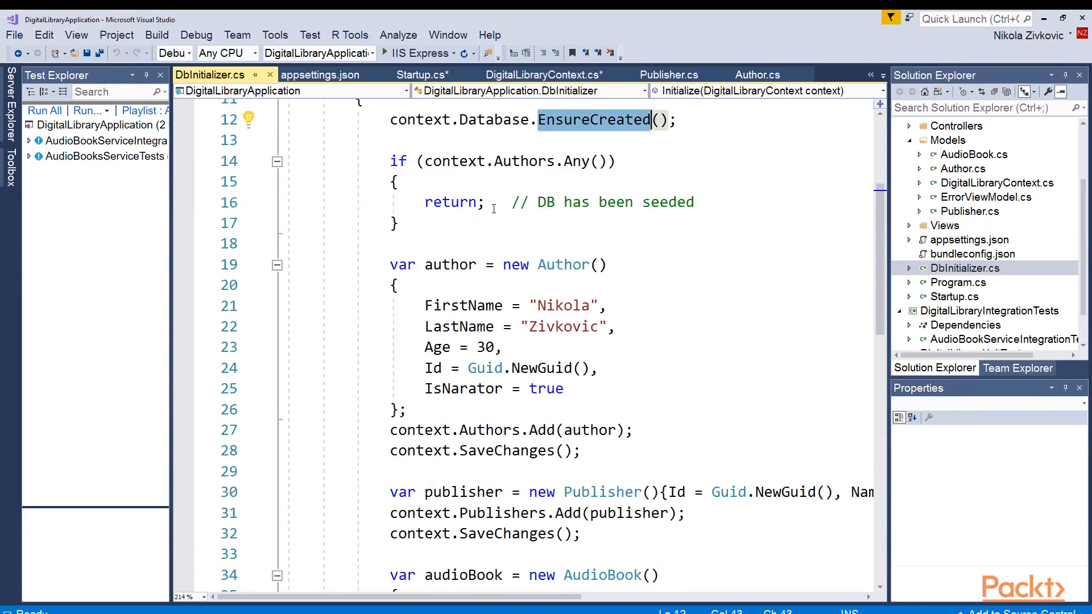
scroll(down, 3)
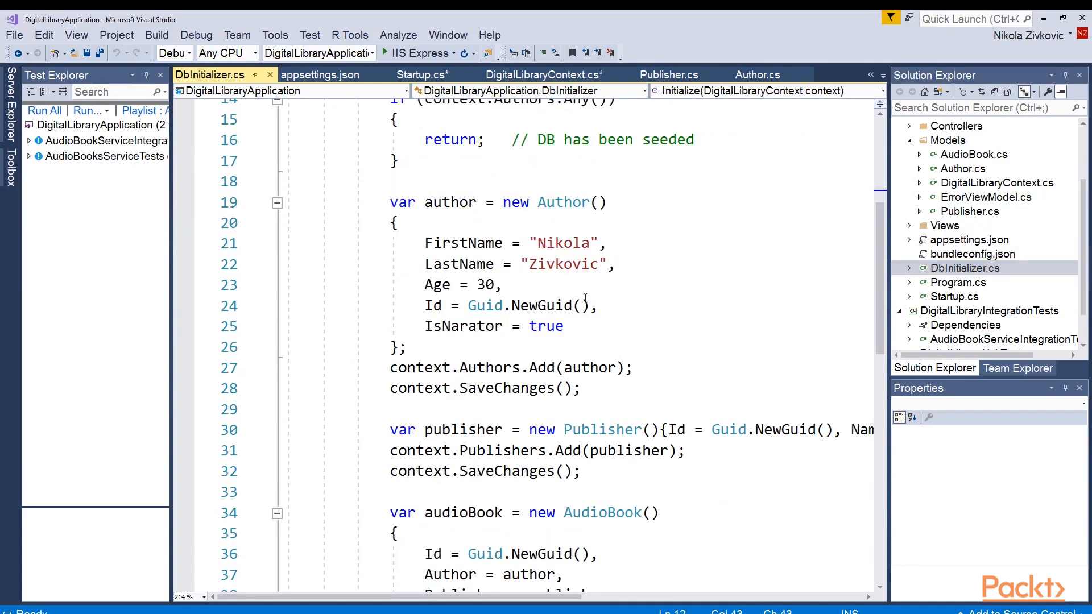
scroll(down, 3)
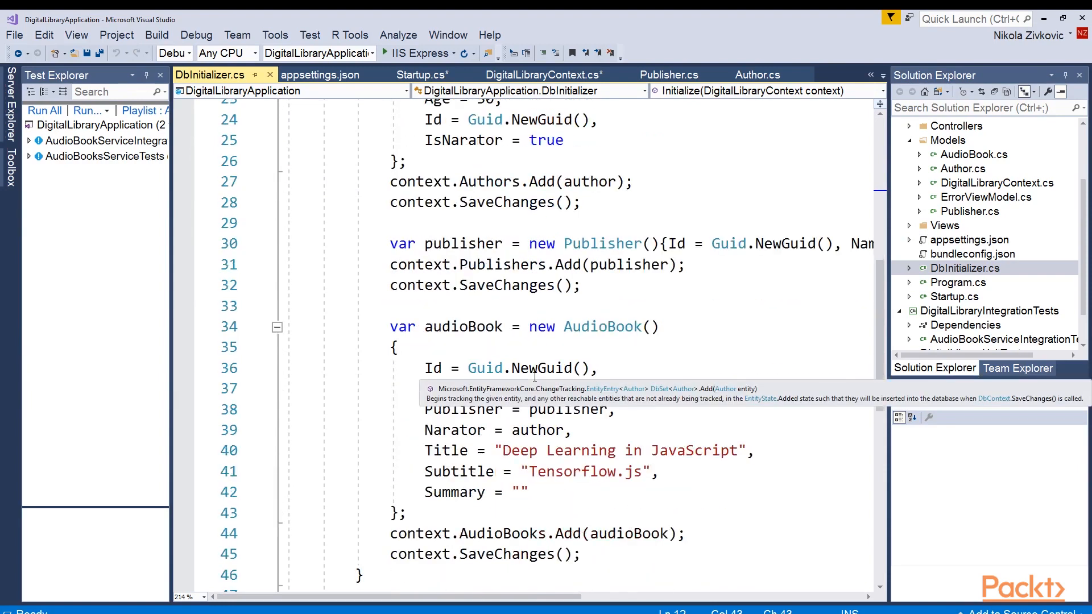
scroll(up, 3)
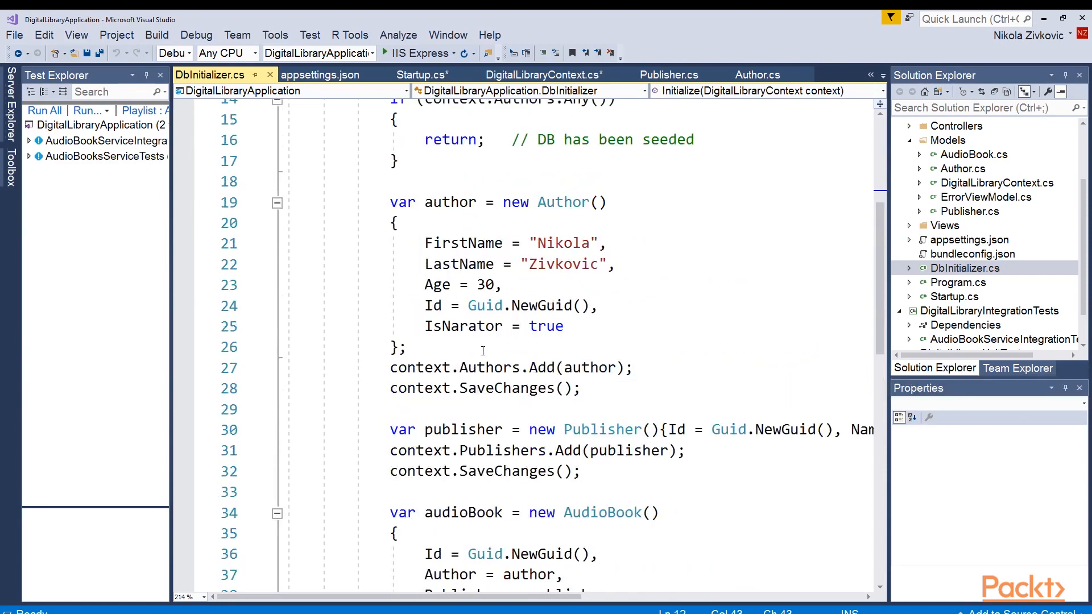
scroll(down, 3)
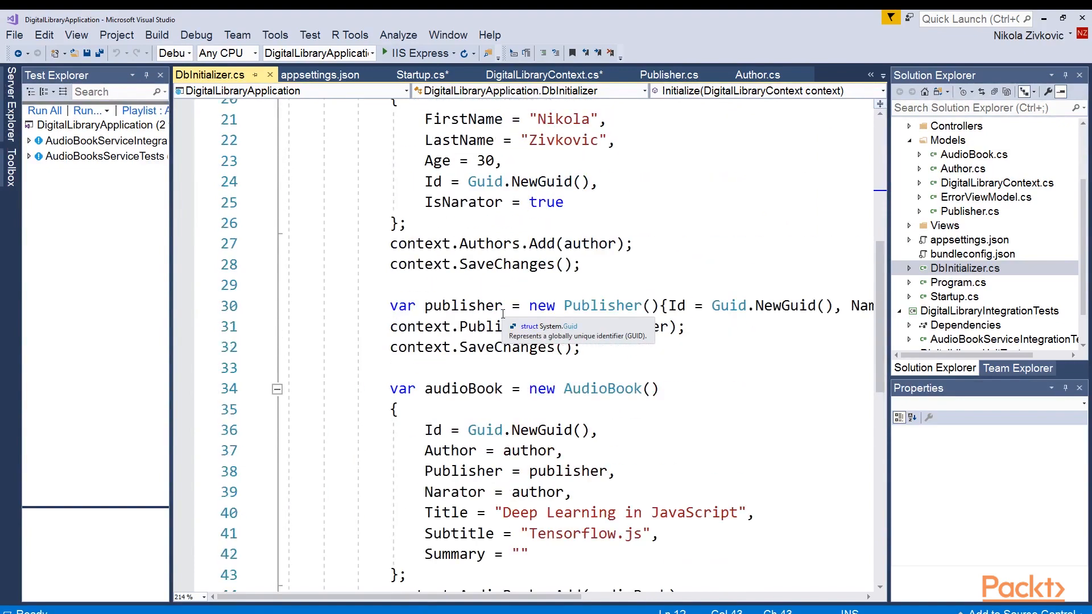
scroll(up, 3)
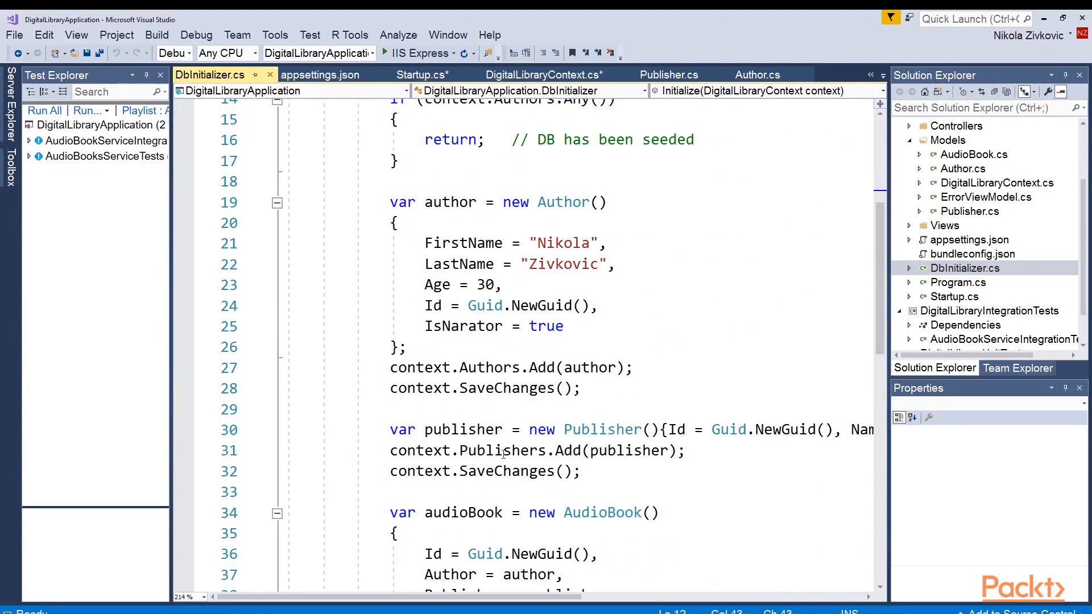
mouse_move(510, 566)
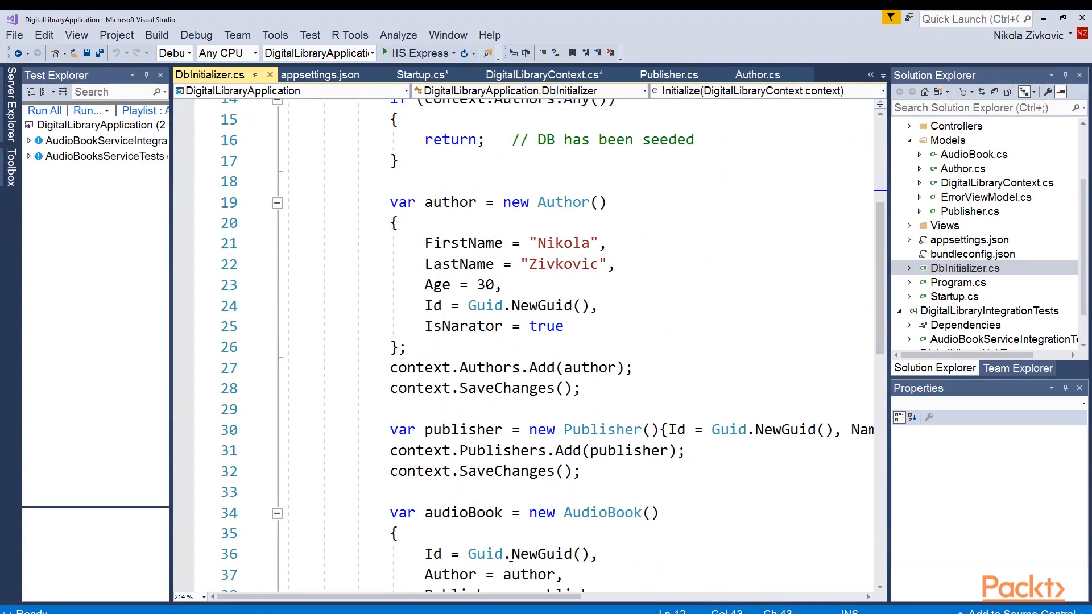
scroll(up, 3)
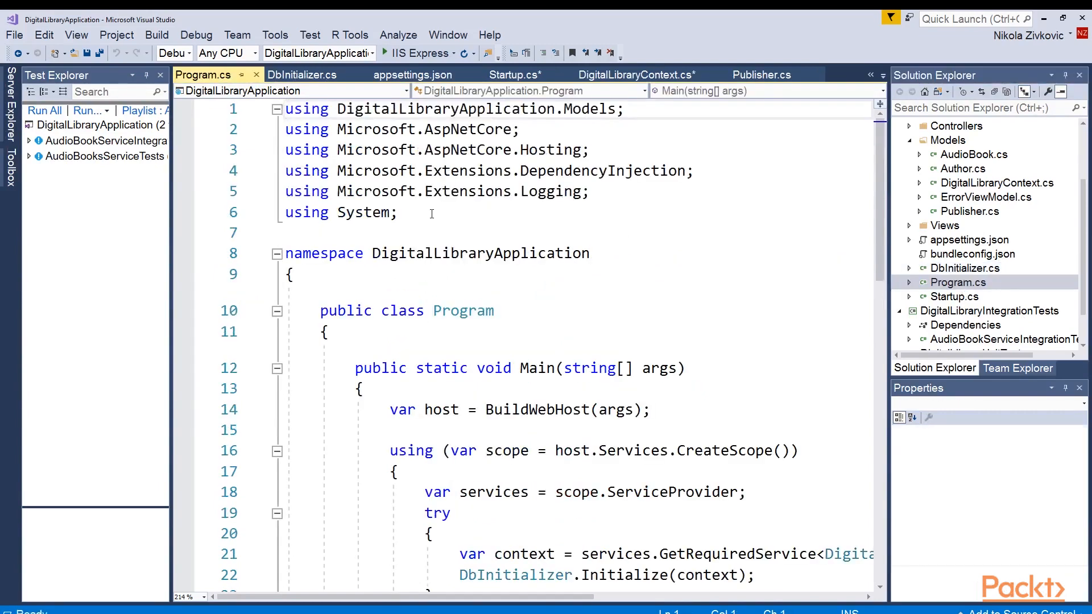
Review Main resolving services in a scope and calling DbInitializer.Initialize with seeding-error logging
scroll(down, 3)
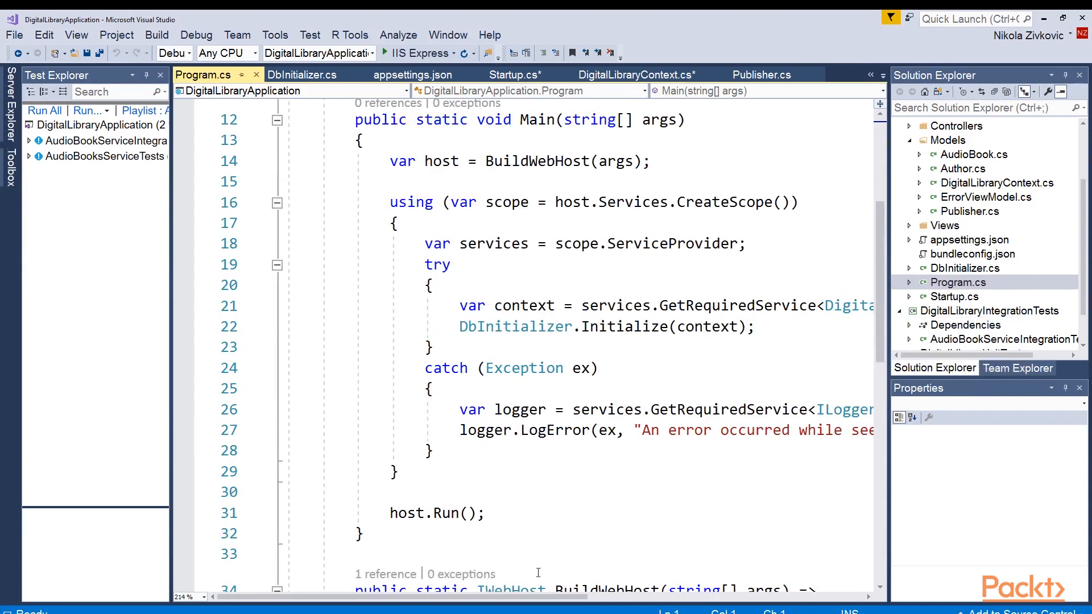
scroll(right, 3)
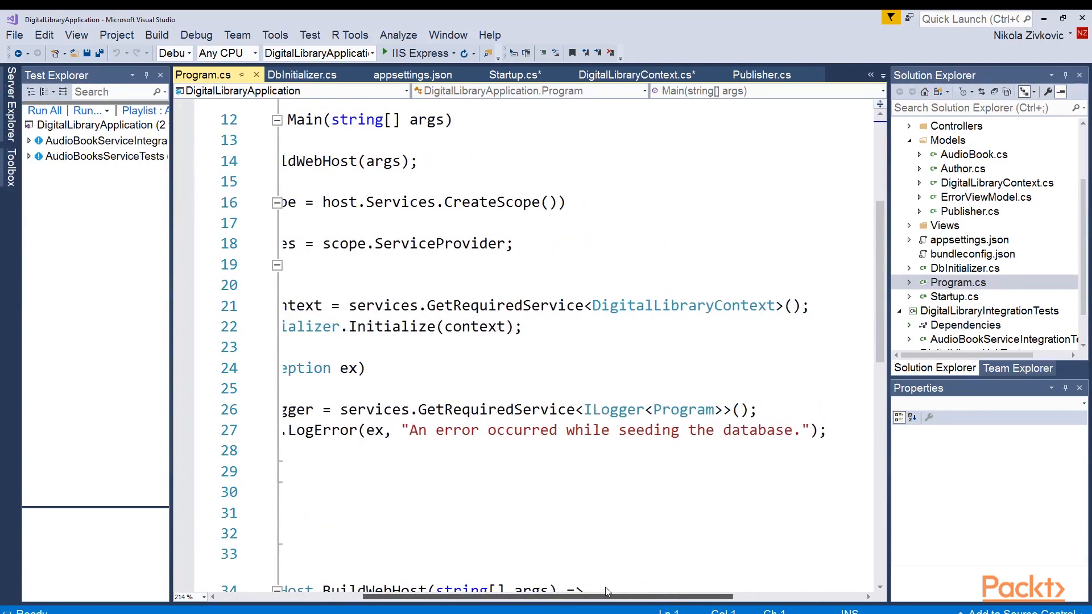
double_click(614, 305)
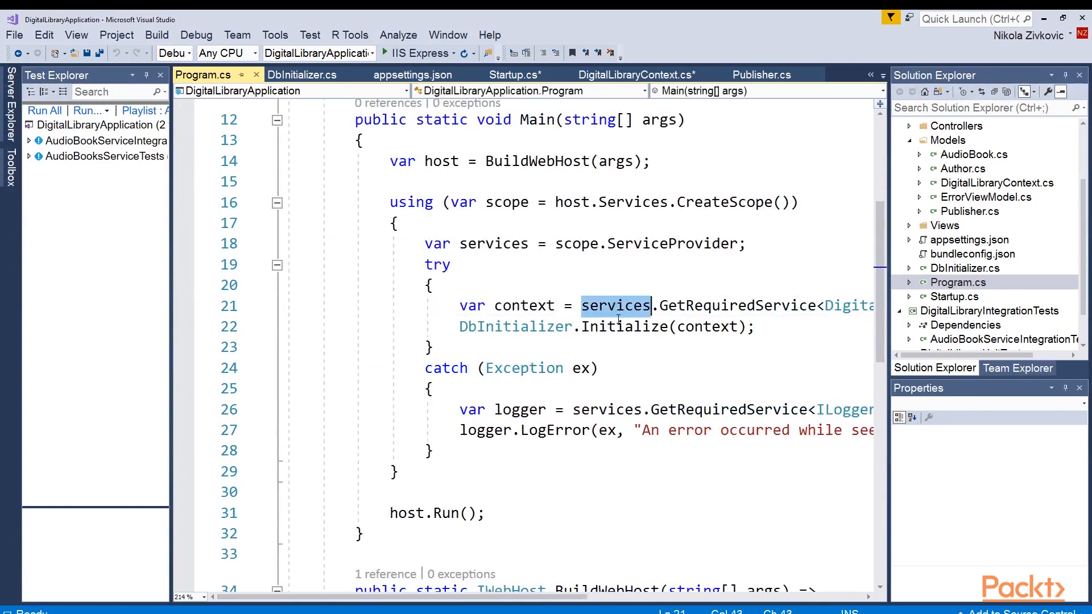
double_click(514, 326)
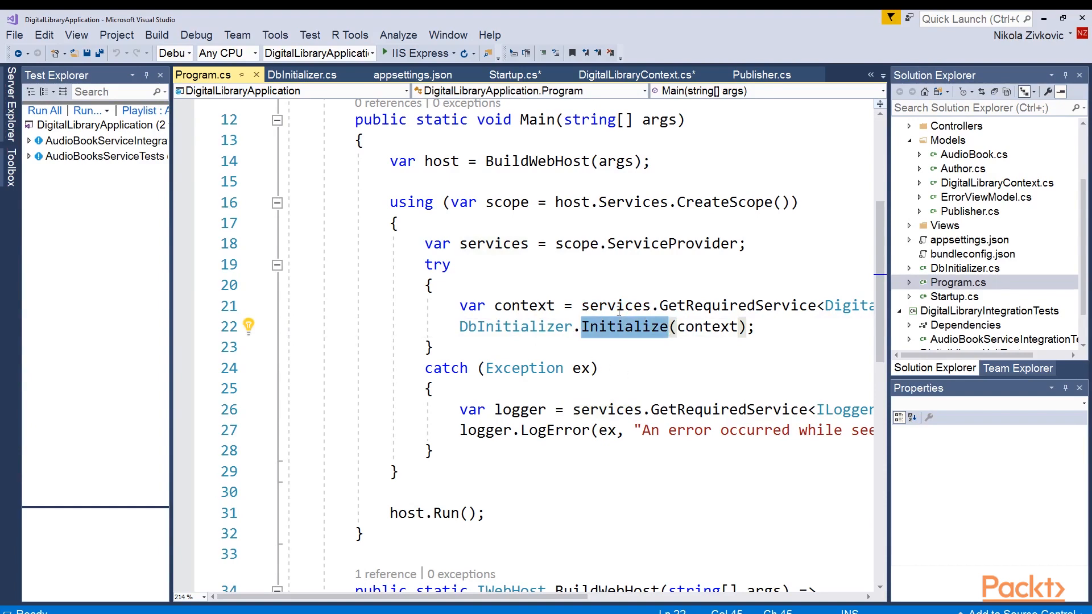
mouse_move(568, 397)
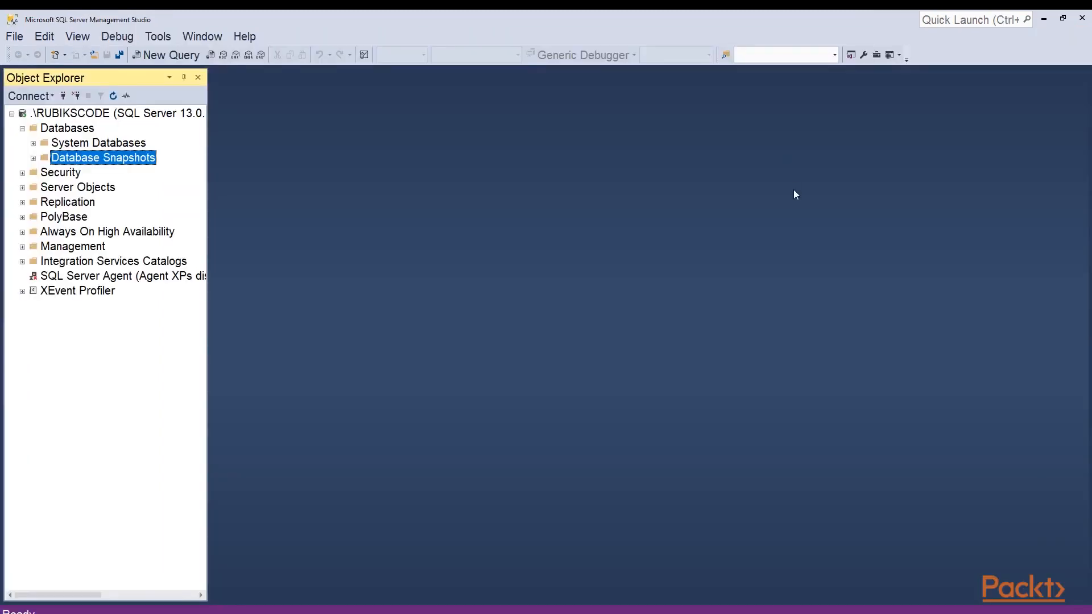
mouse_move(89, 118)
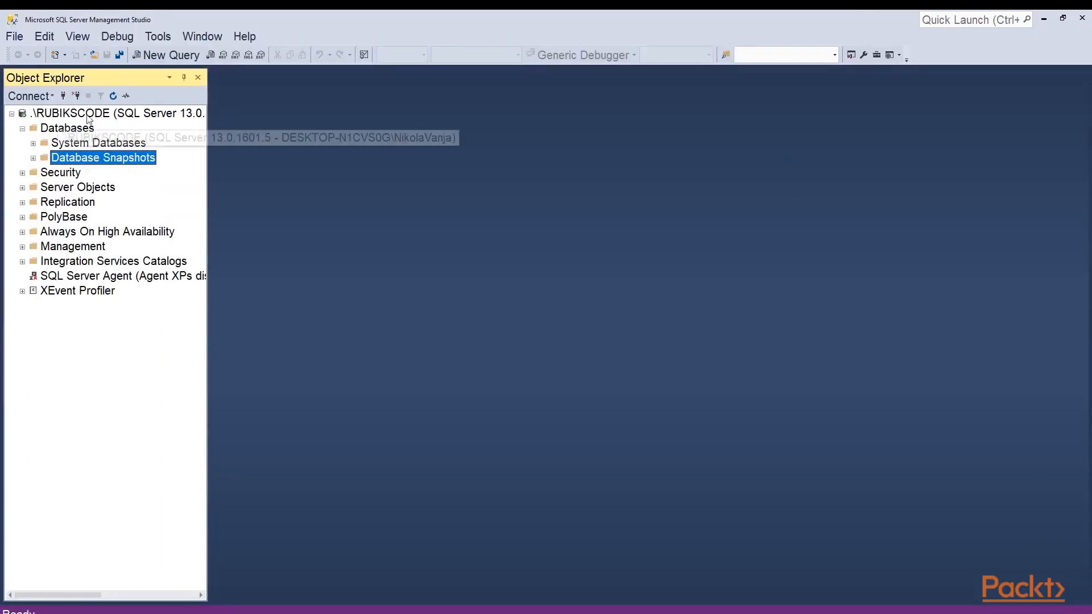
mouse_move(337, 206)
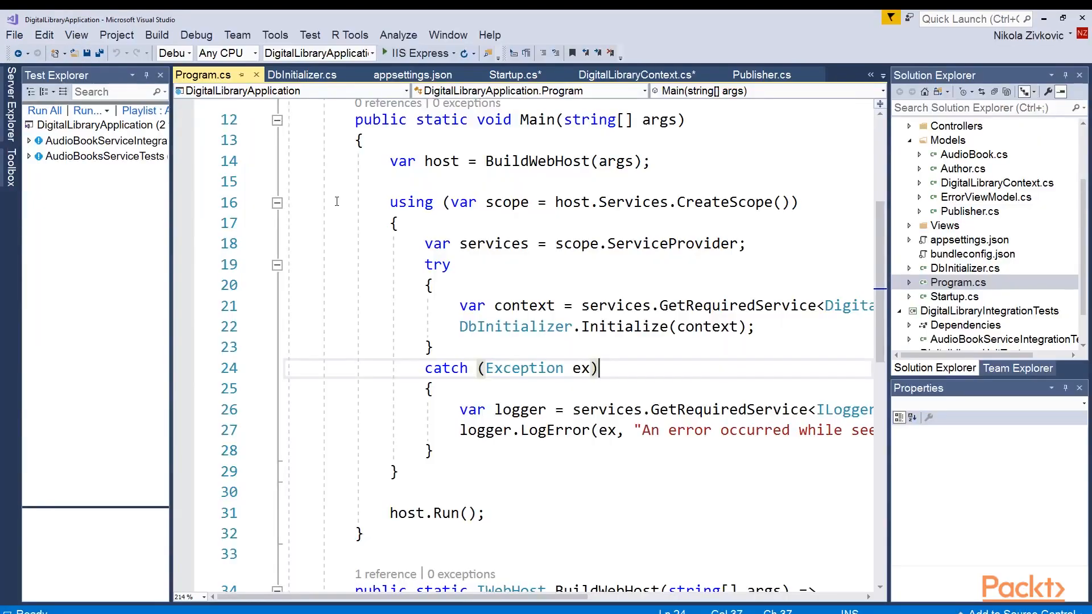
Run DigitalLibraryApplication with IIS Express to serve its home page on localhost
click(414, 53)
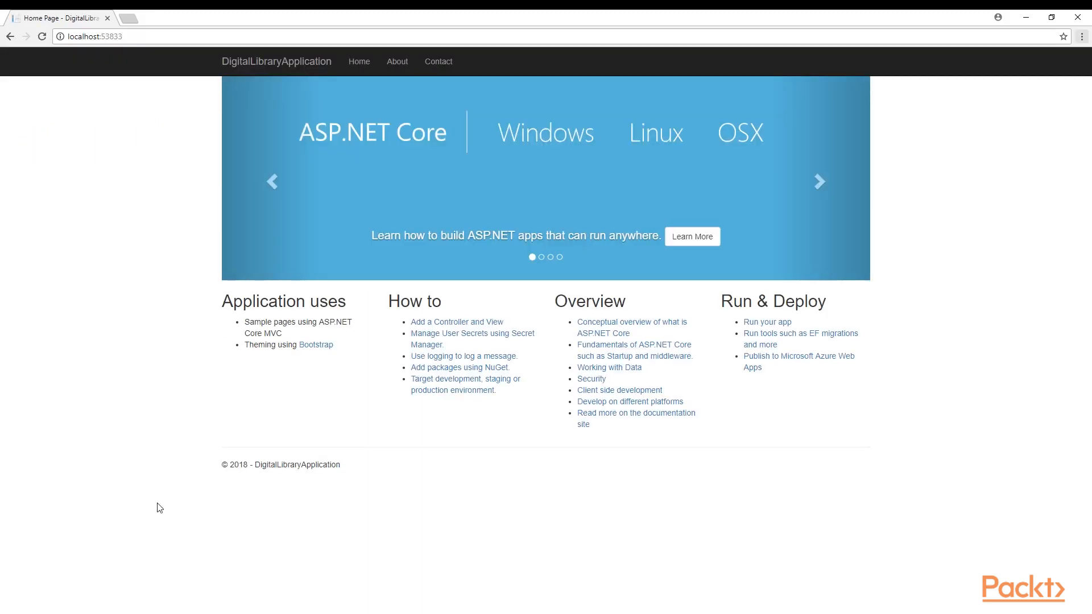
mouse_move(188, 471)
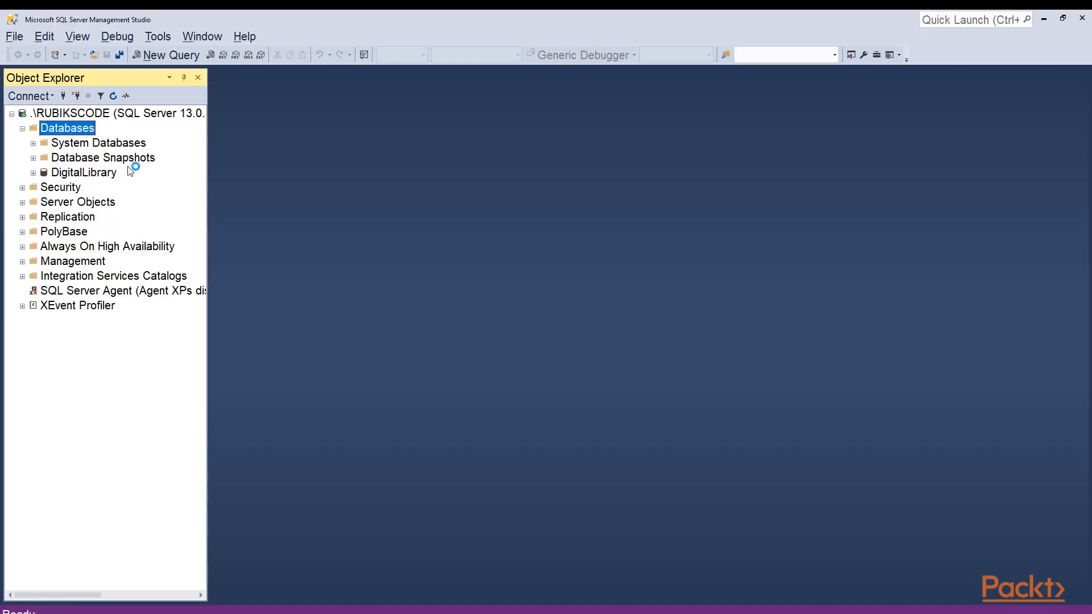
Expand DigitalLibrary's Tables folder to reveal dbo.AudioBook, dbo.Author and dbo.Publisher
click(83, 171)
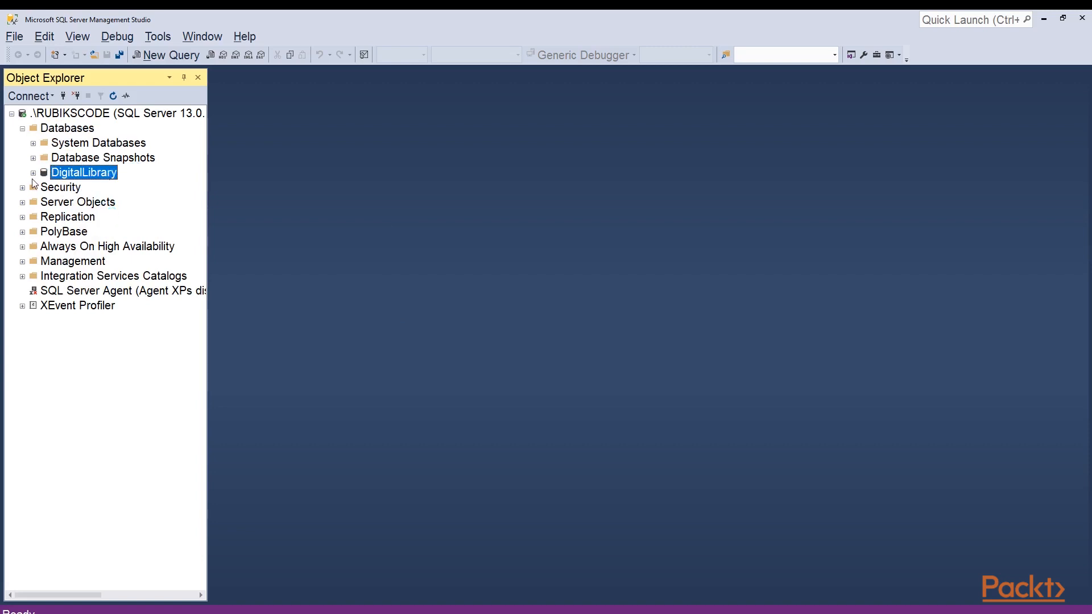
click(33, 172)
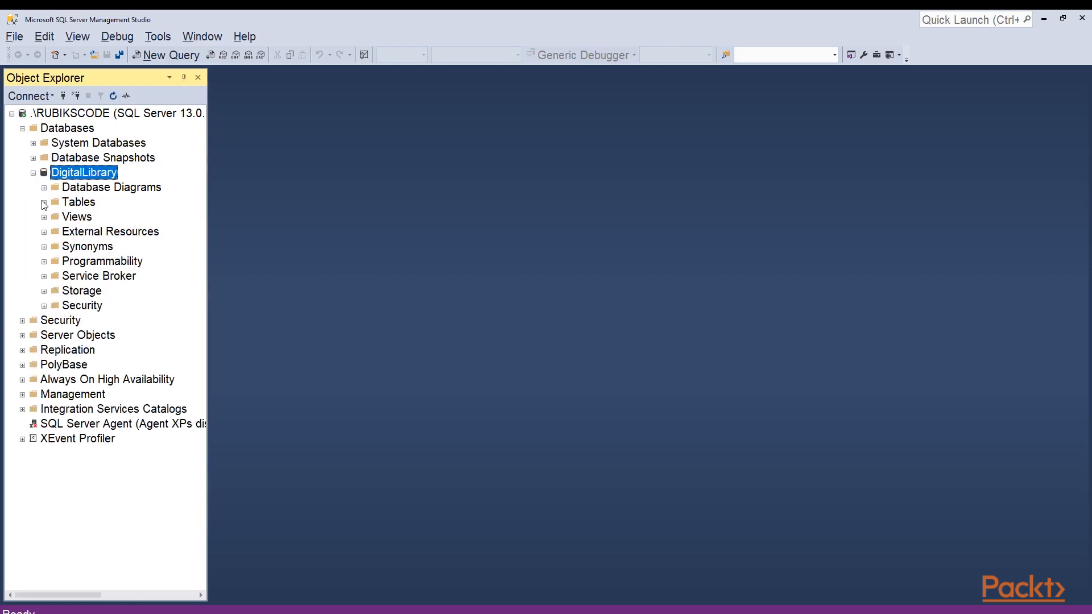
click(43, 202)
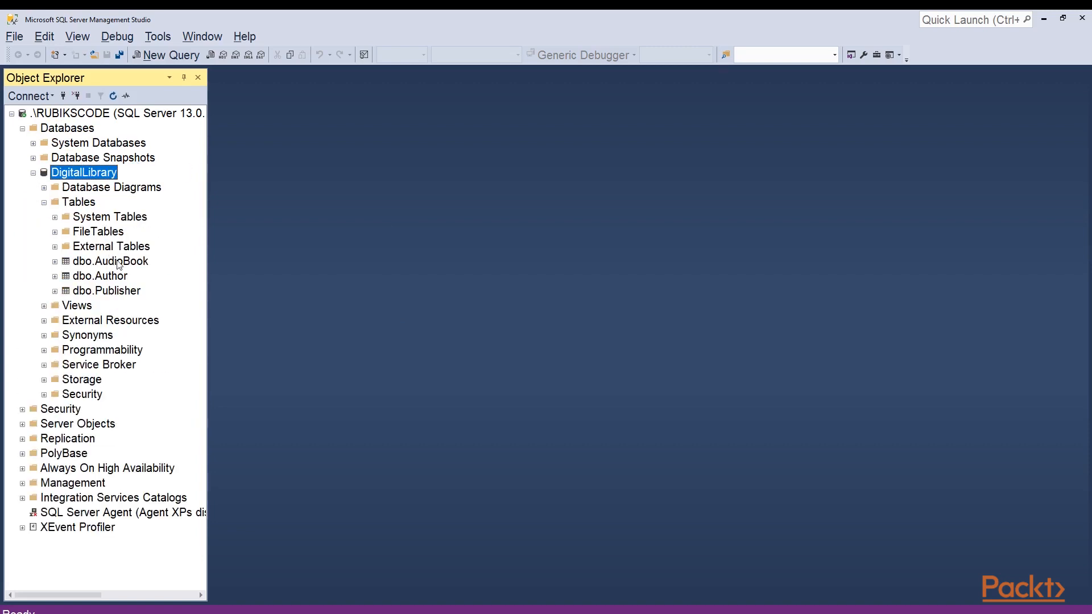
click(100, 275)
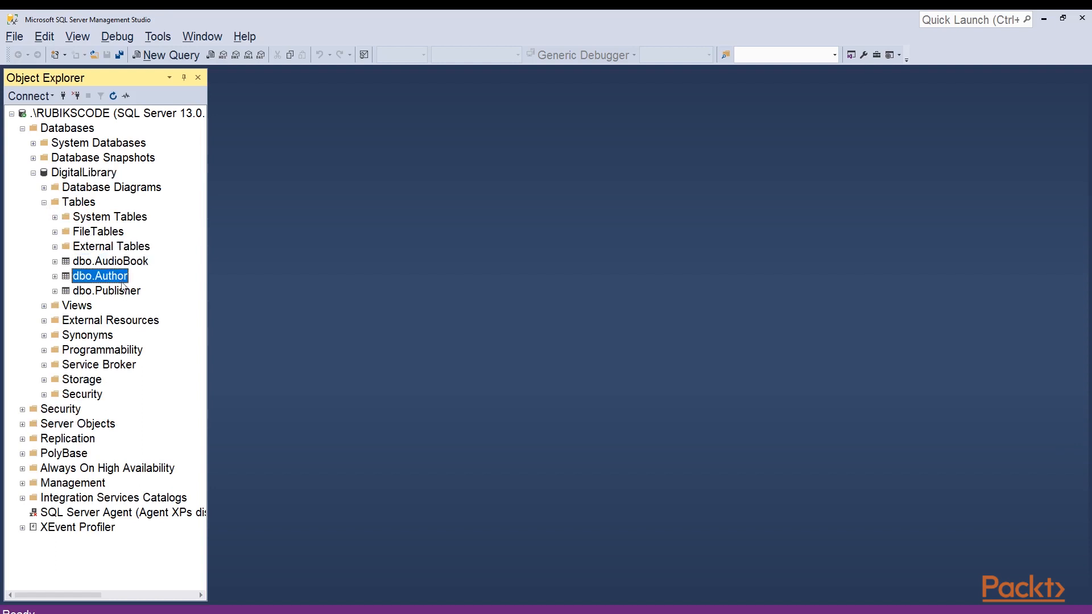
right_click(109, 260)
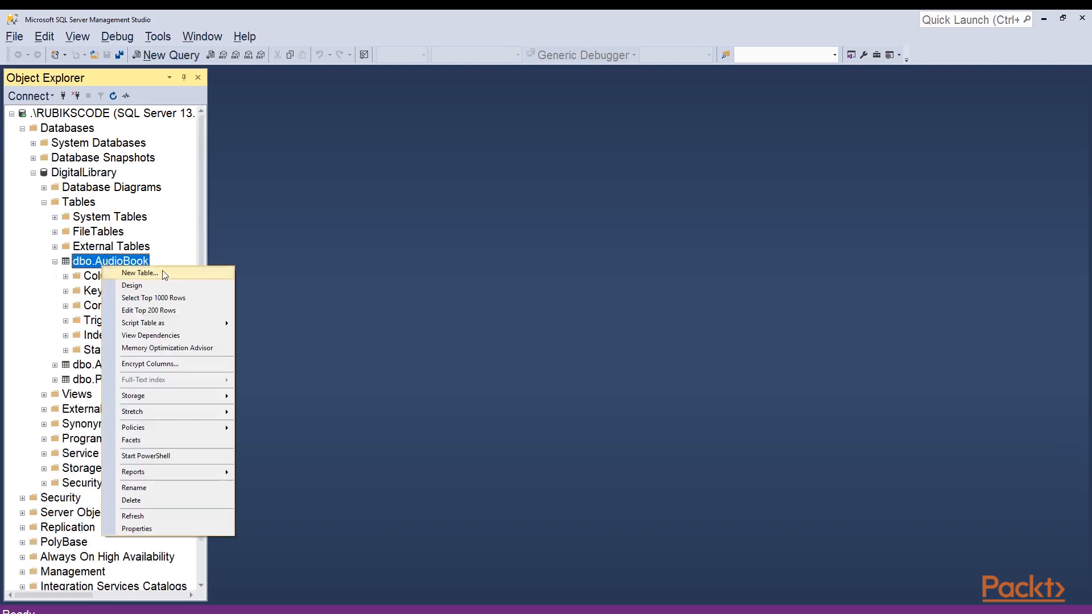
Run Select Top 1000 Rows on AudioBook, Author and Publisher to show the seeded data
click(136, 528)
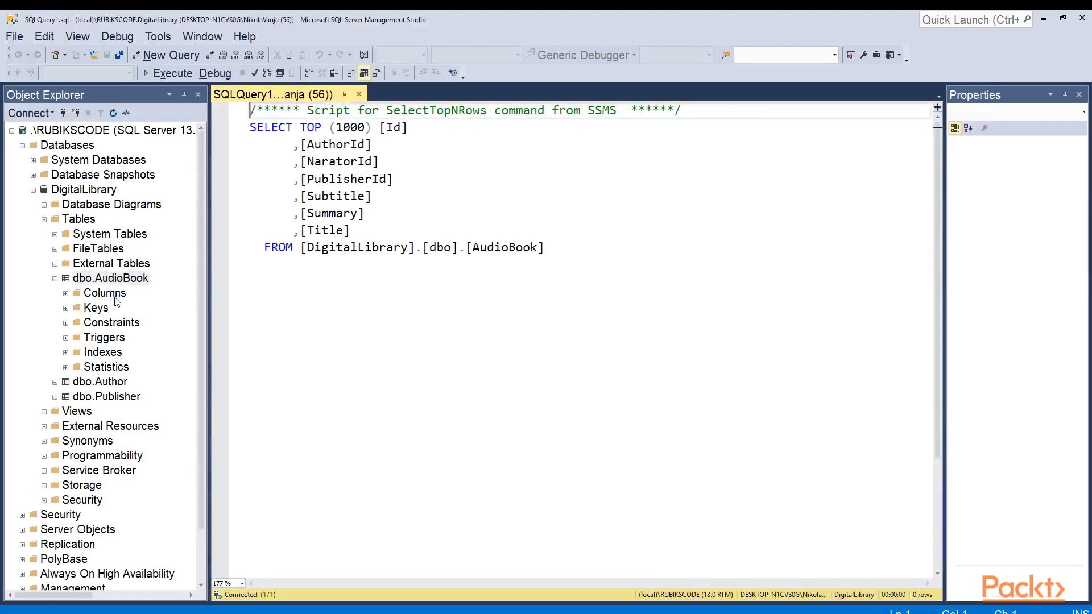
click(172, 72)
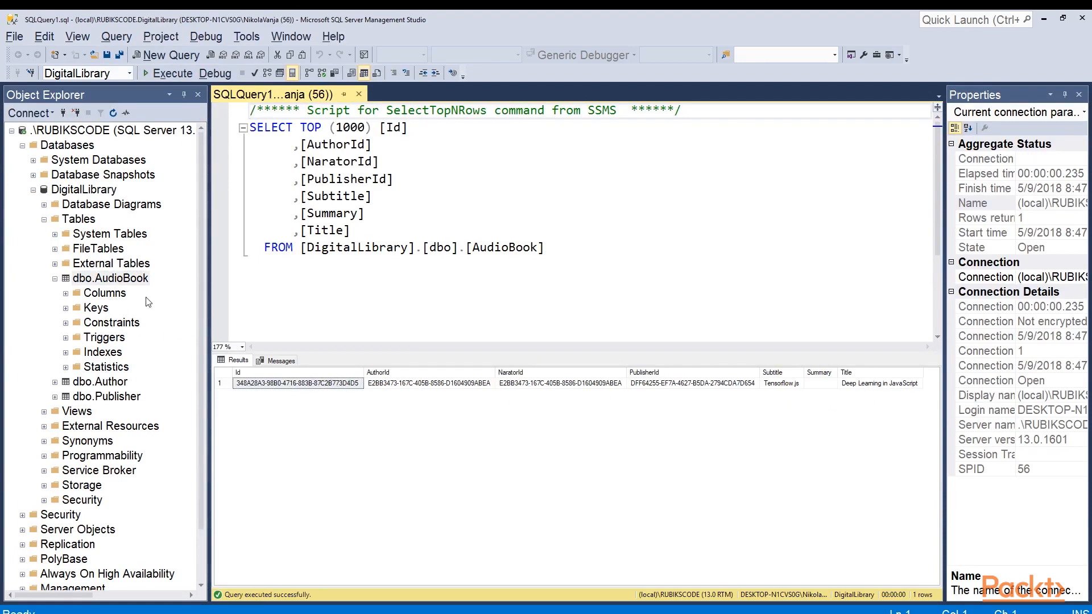
right_click(100, 382)
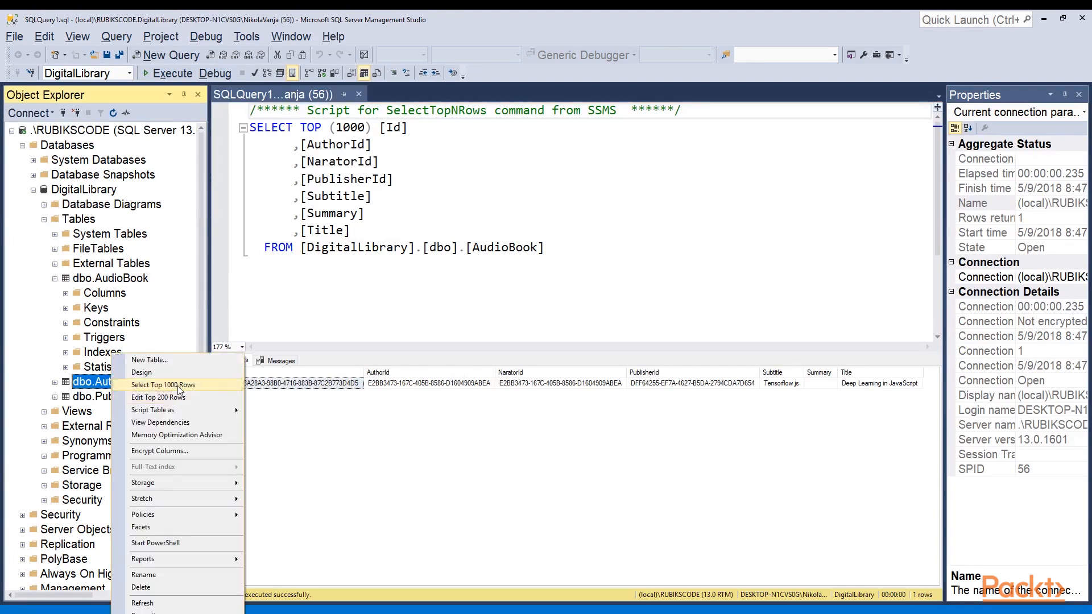
click(162, 385)
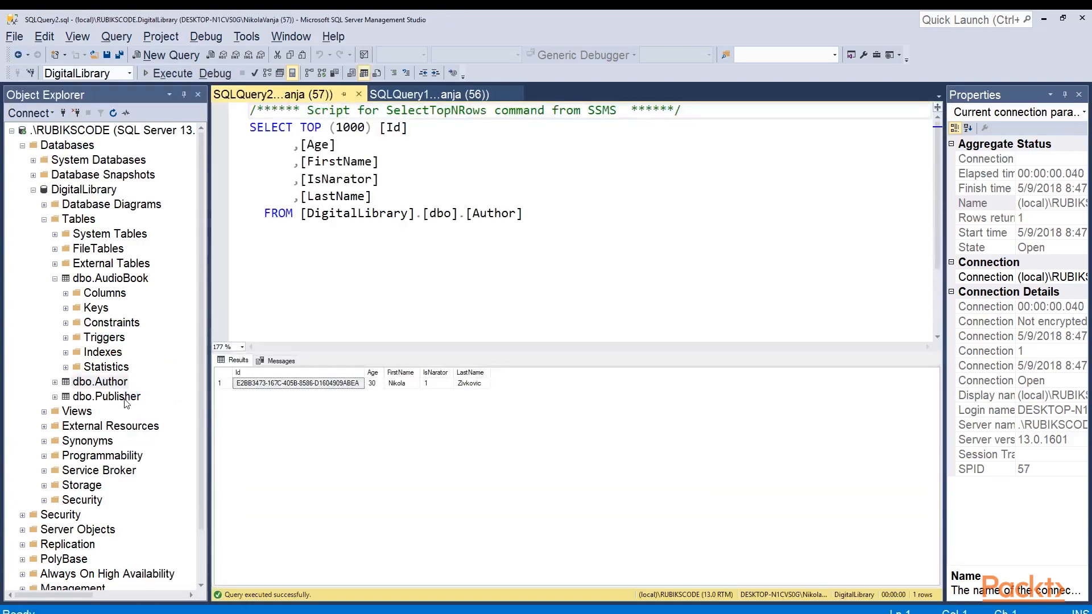
right_click(106, 396)
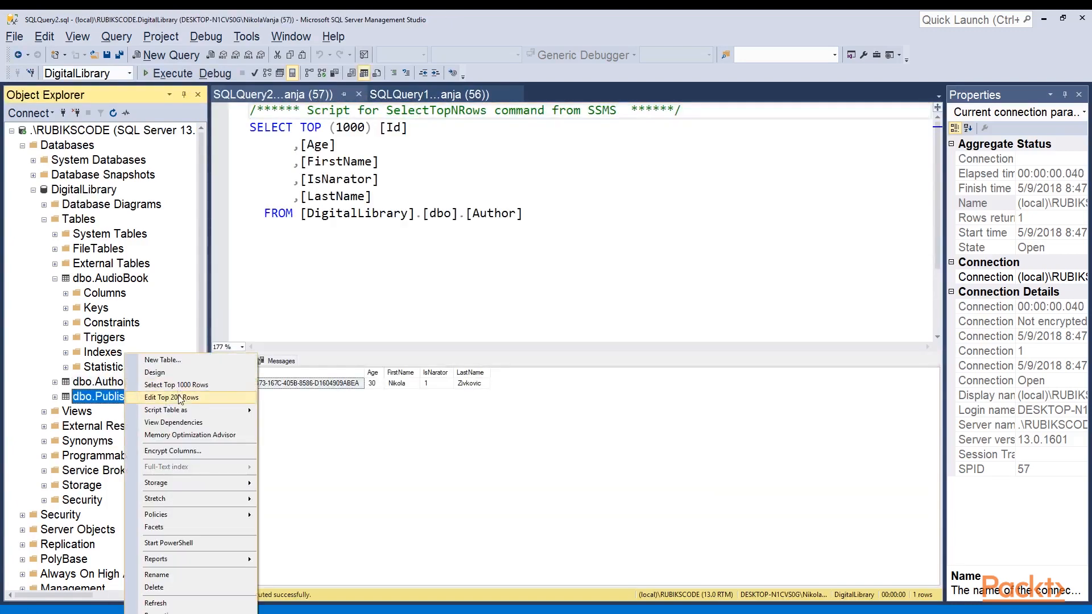
click(175, 385)
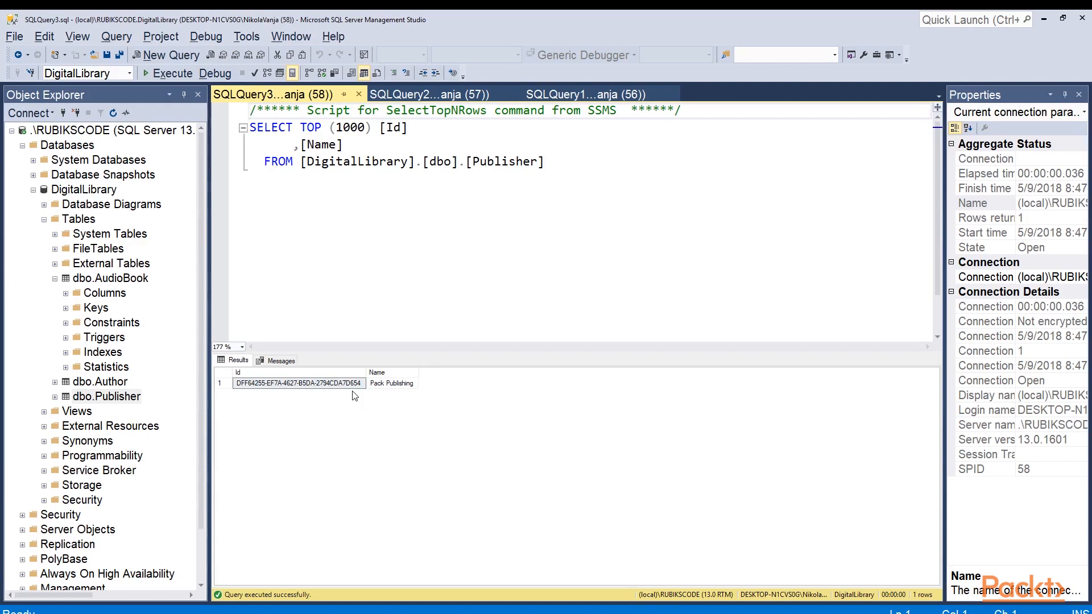